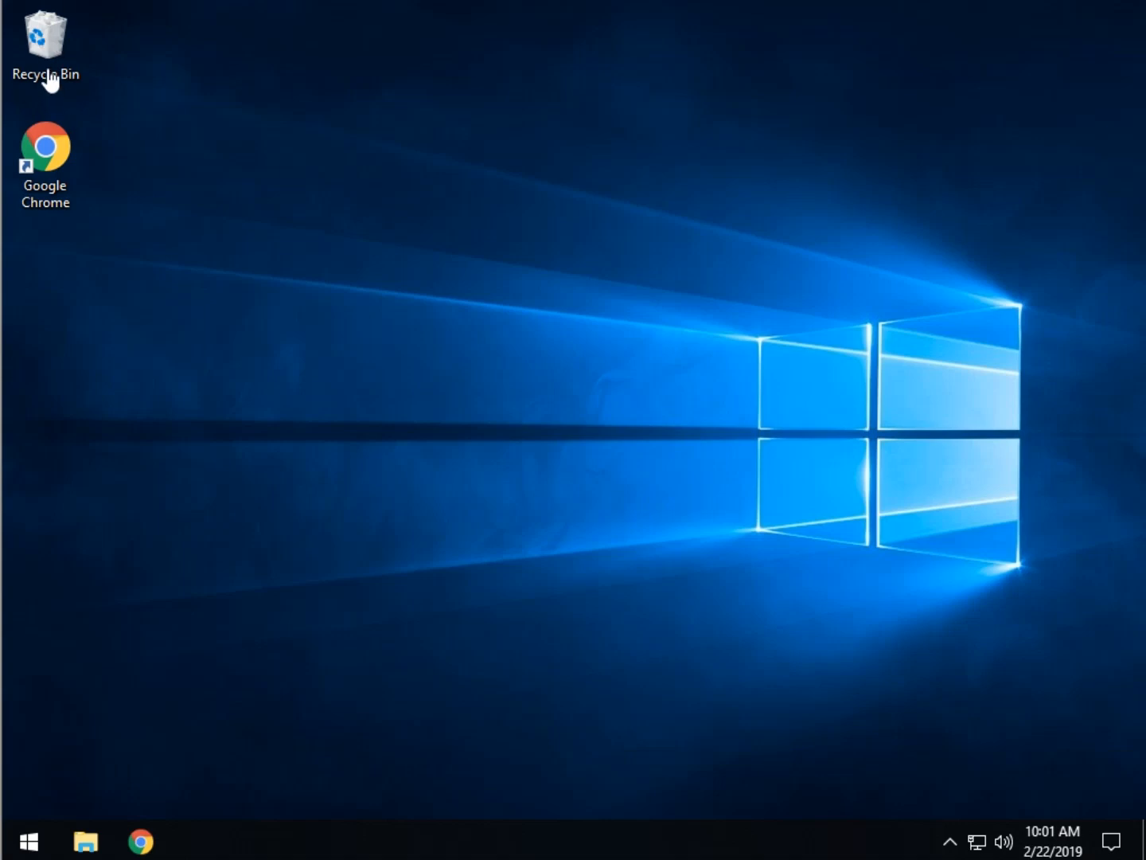
{"action": "mouse_move", "coordinate": [144, 815]}
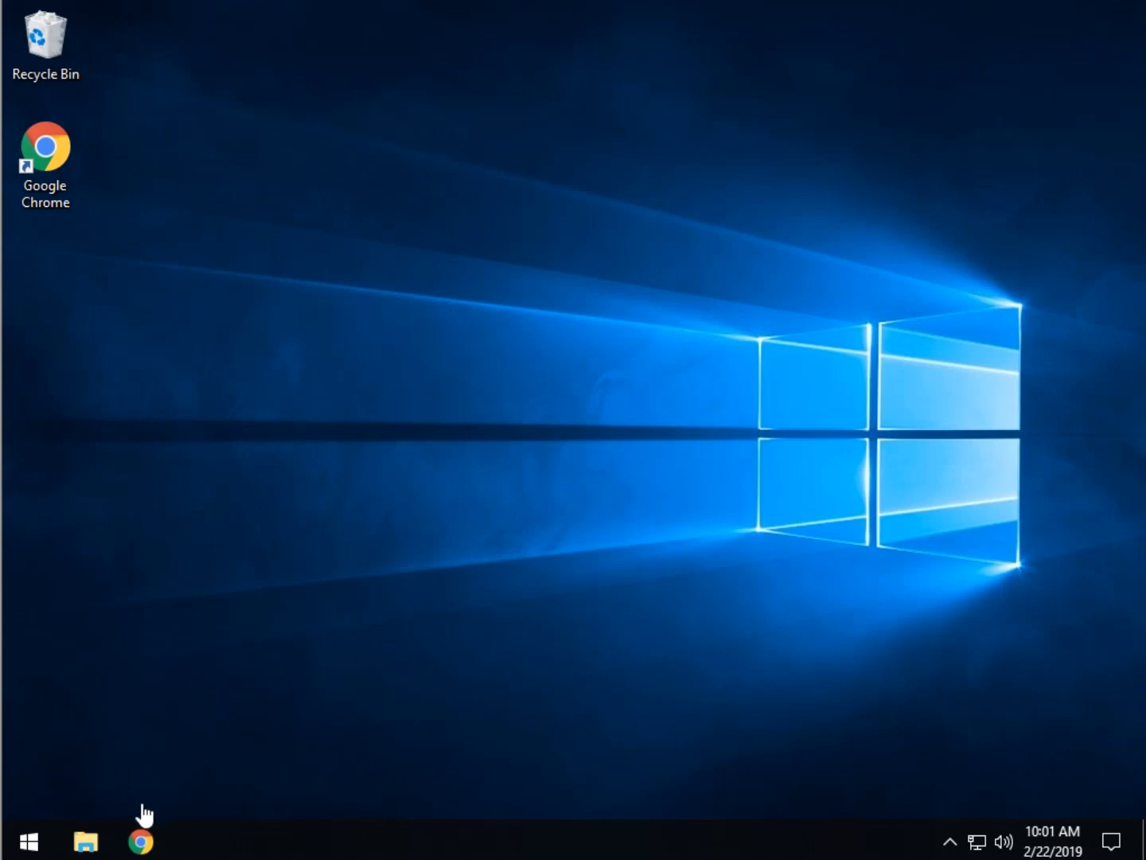
{"action": "mouse_move", "coordinate": [141, 839]}
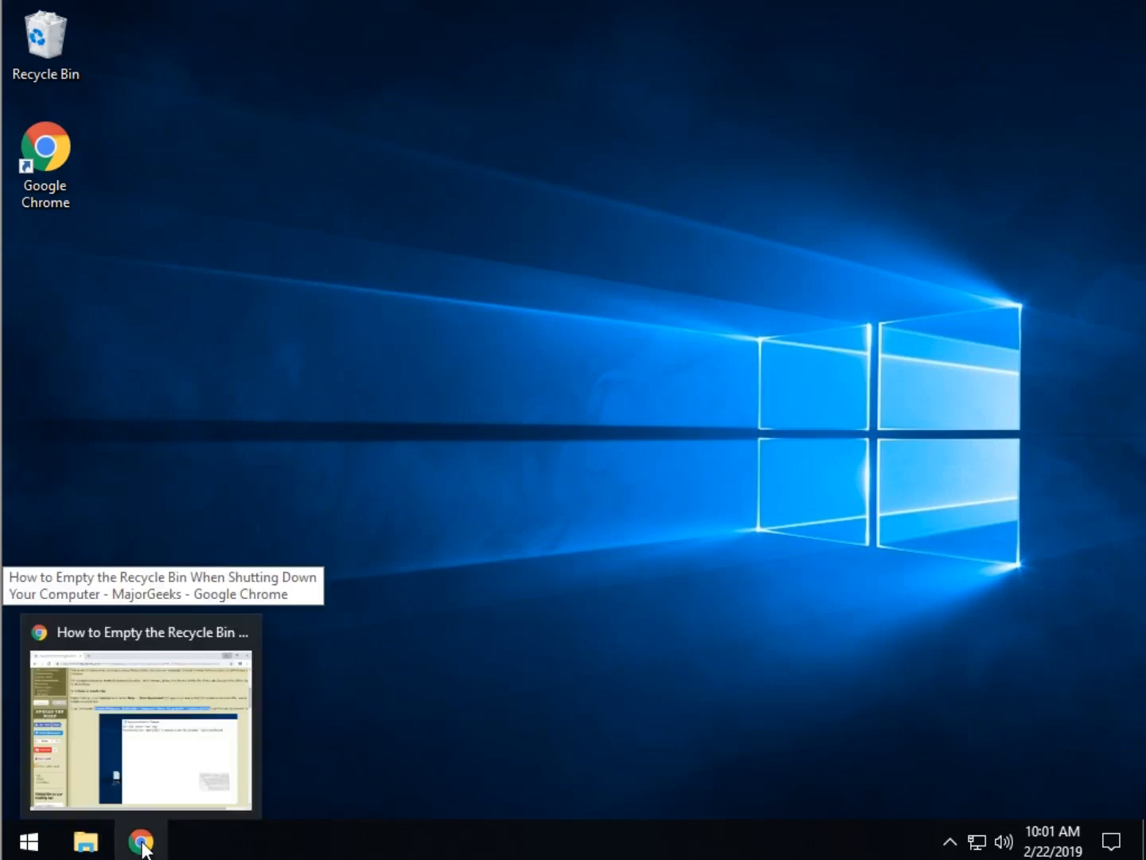
Skim the MajorGeeks Recycle Bin guide in Chrome, then hide the browser to show the desktop.
{"action": "left_click", "coordinate": [141, 840]}
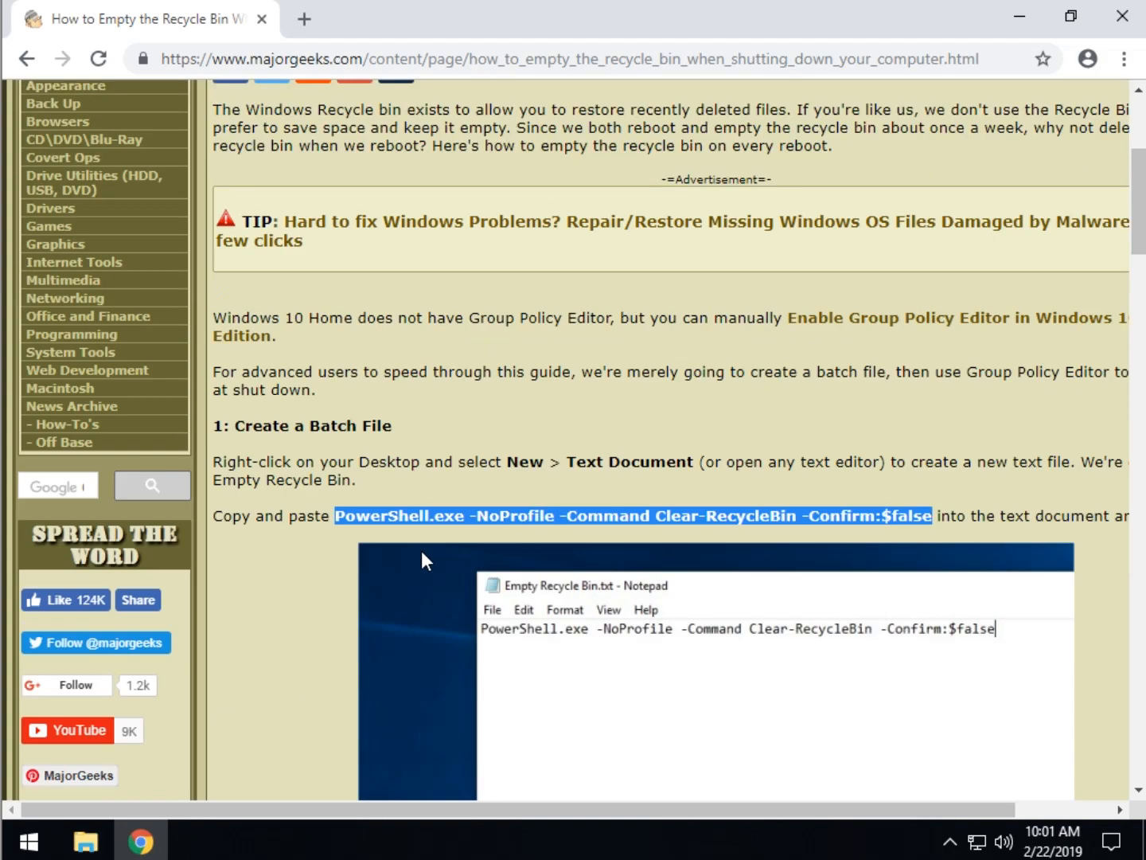
{"action": "scroll", "scroll_direction": "up", "scroll_amount": 3}
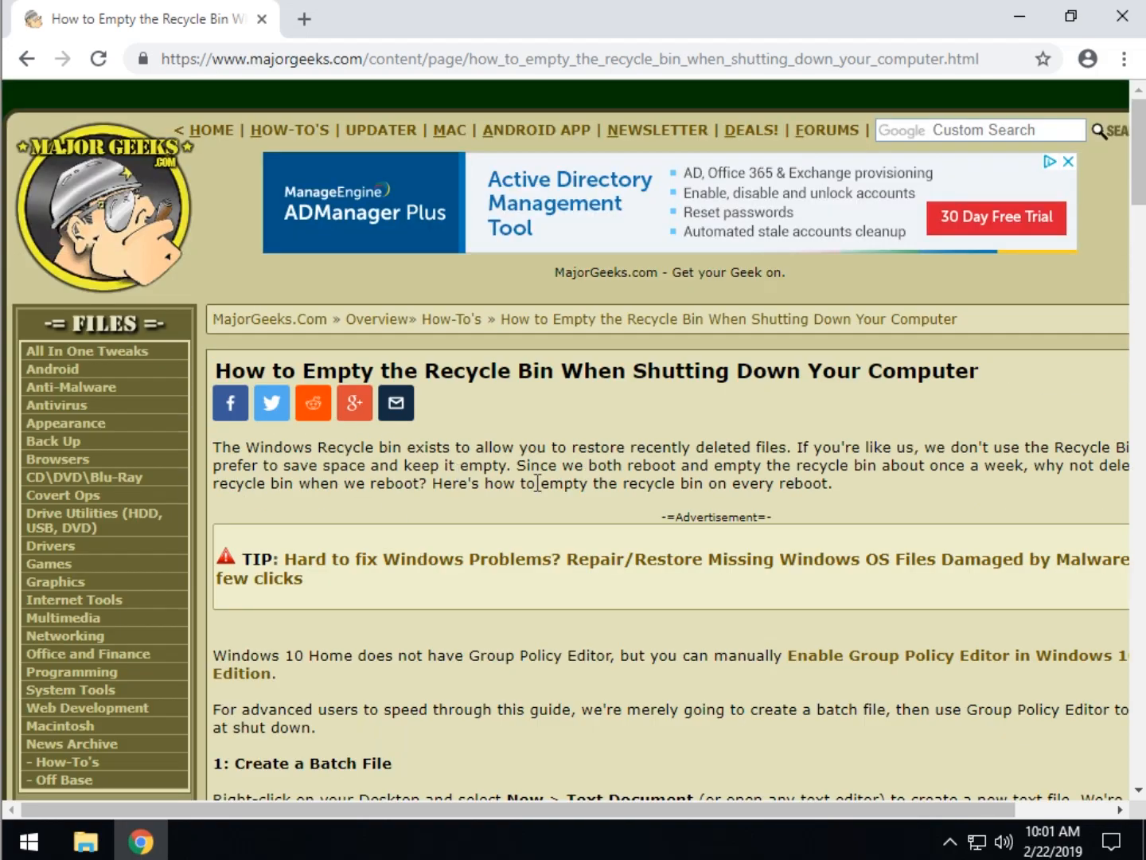
{"action": "scroll", "scroll_direction": "down", "scroll_amount": 3}
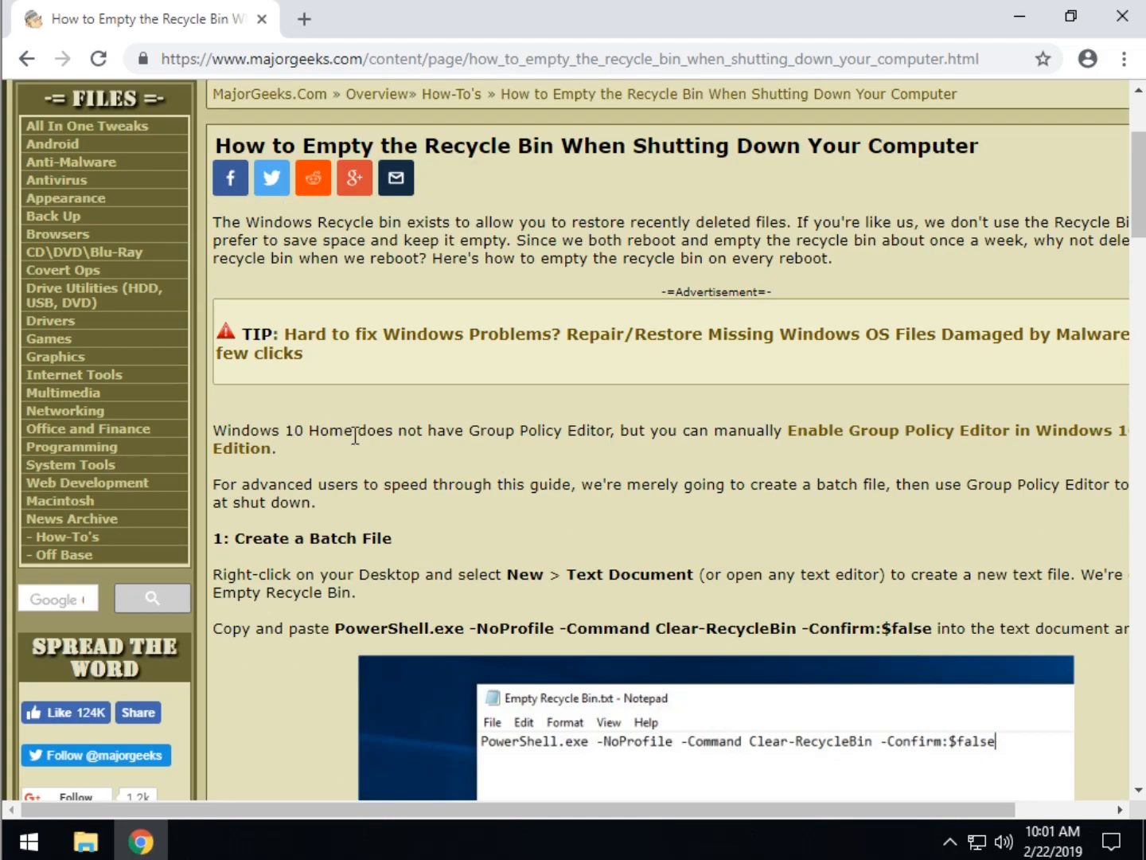
{"action": "mouse_move", "coordinate": [580, 437]}
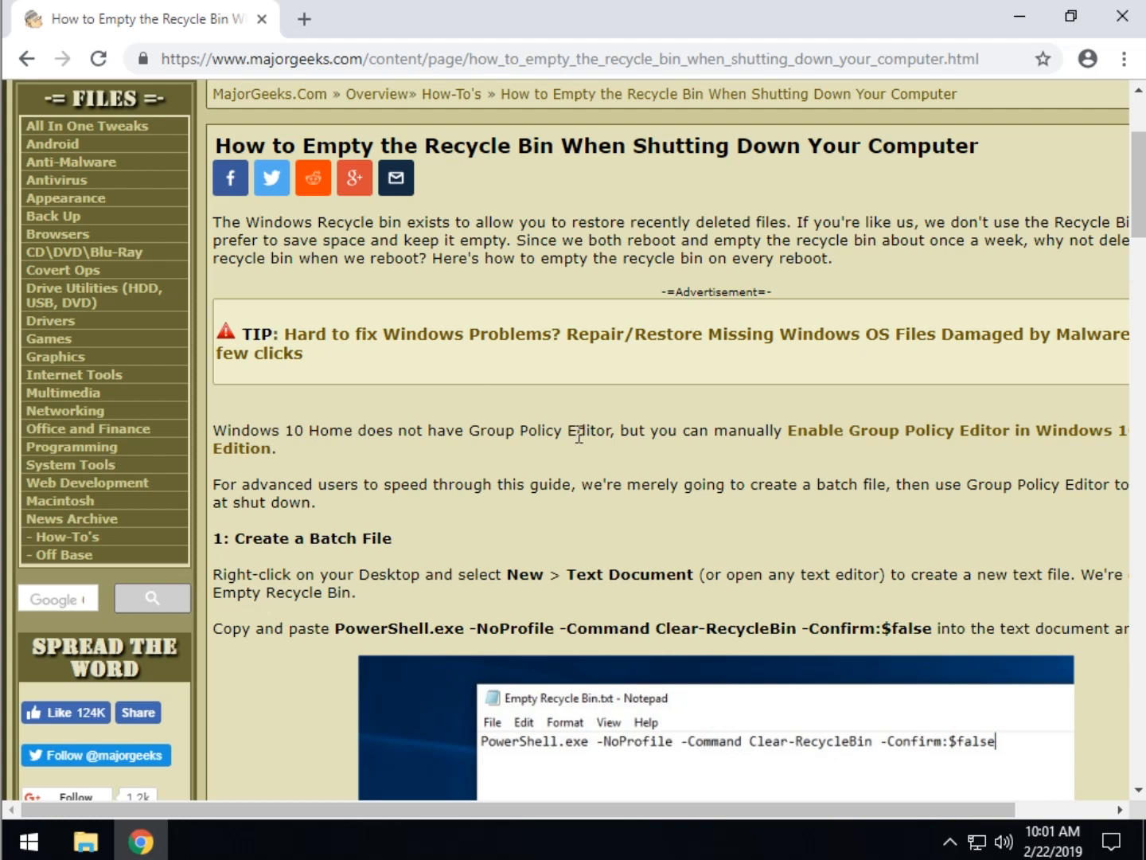
{"action": "mouse_move", "coordinate": [889, 445]}
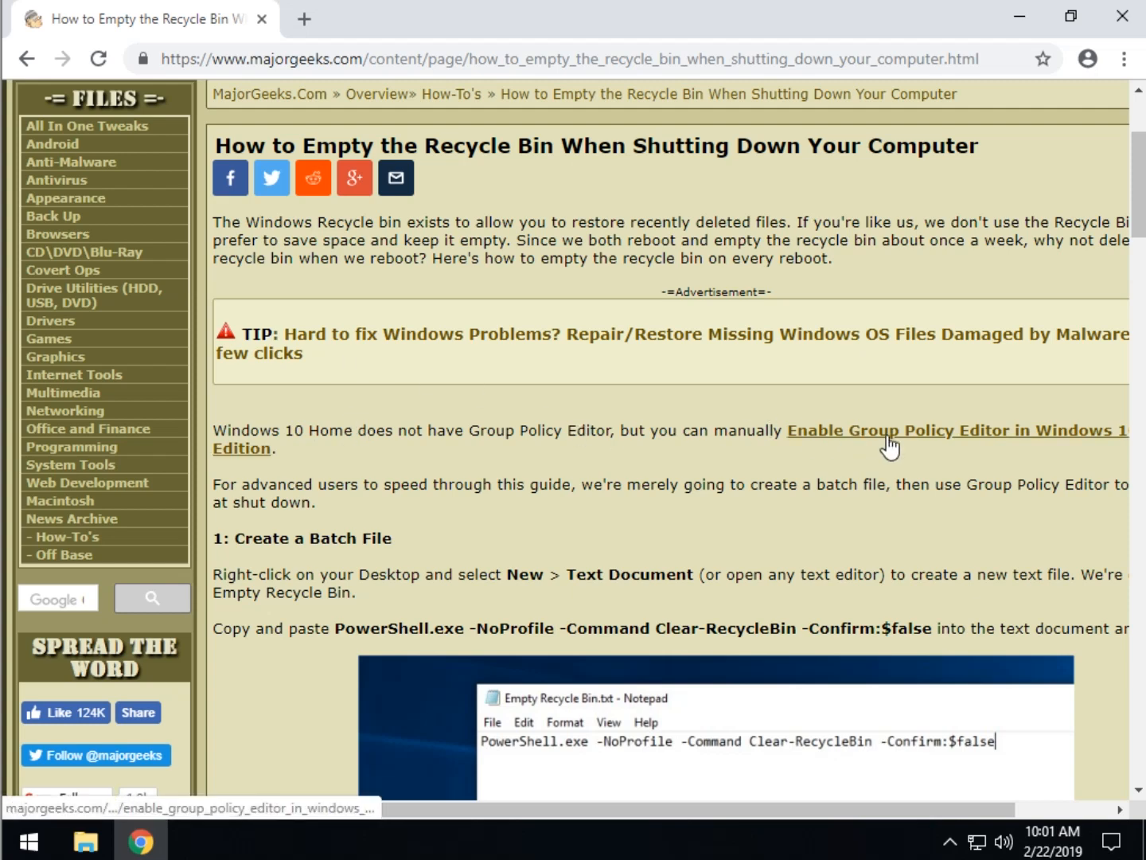
{"action": "mouse_move", "coordinate": [841, 437]}
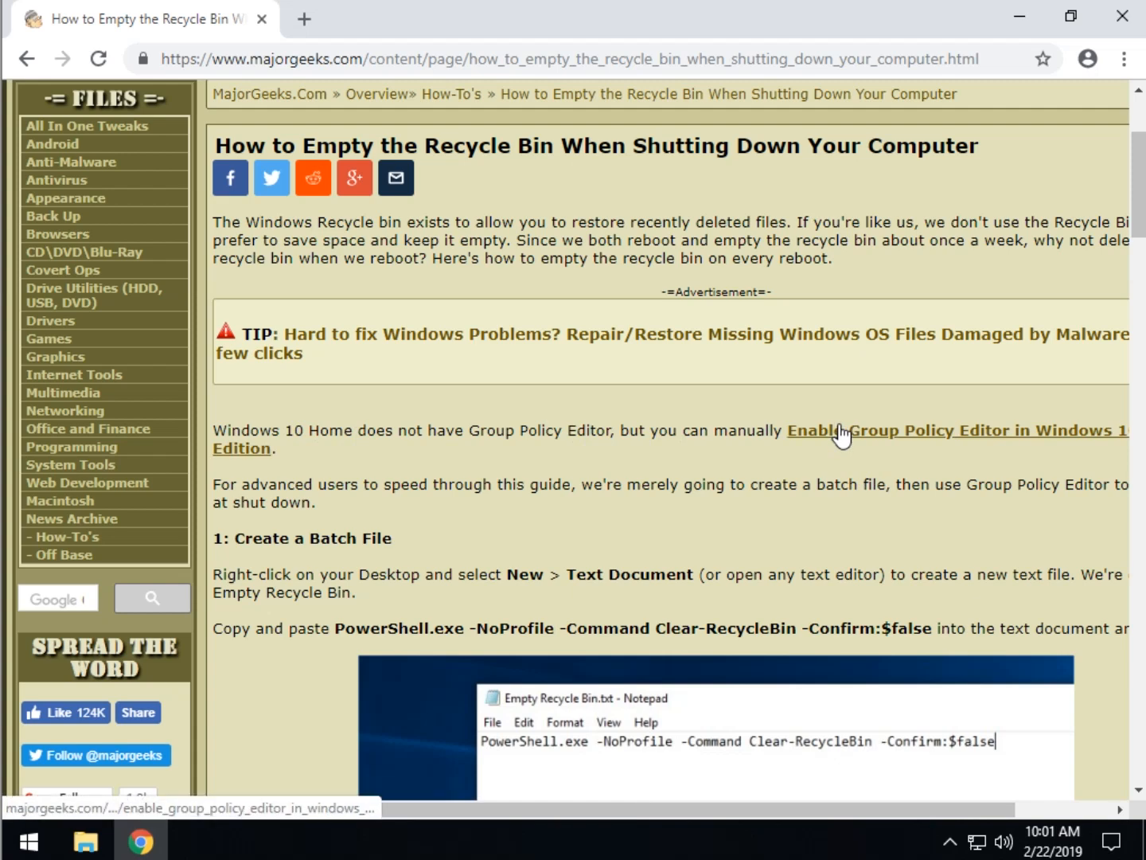
{"action": "mouse_move", "coordinate": [483, 504]}
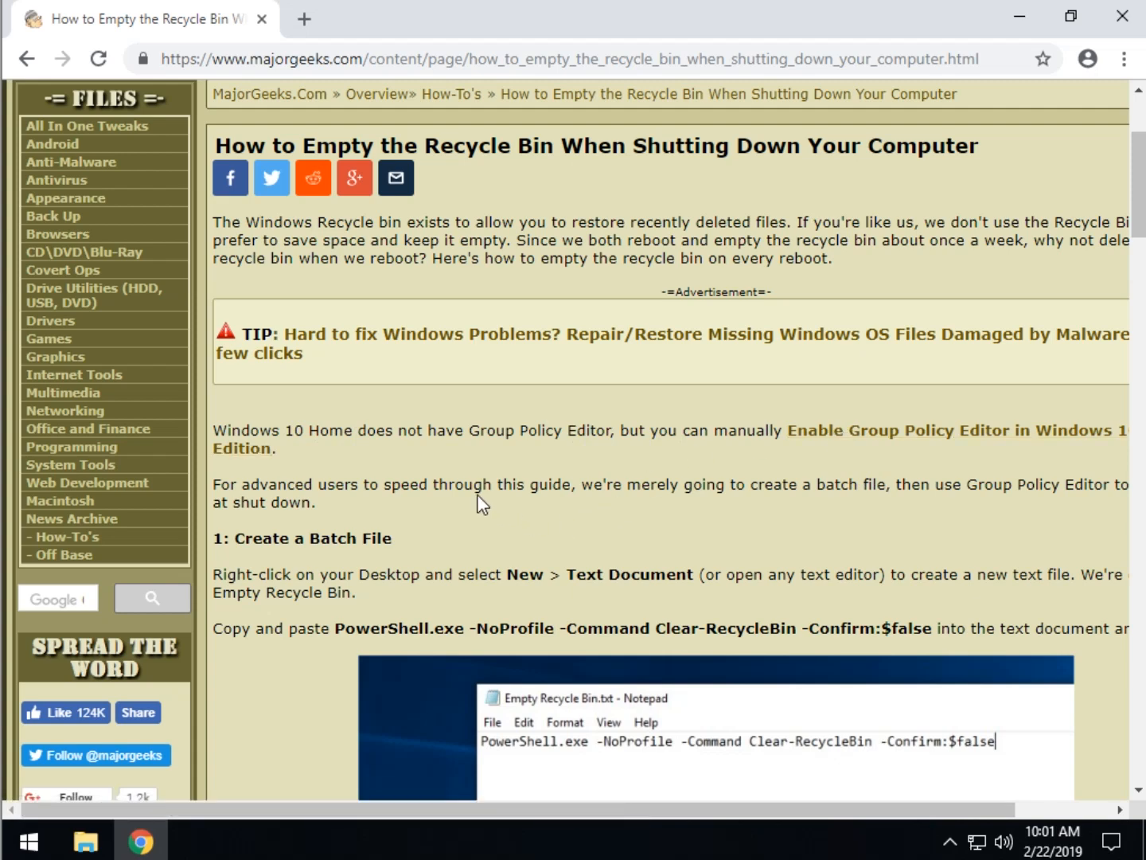
{"action": "mouse_move", "coordinate": [471, 481]}
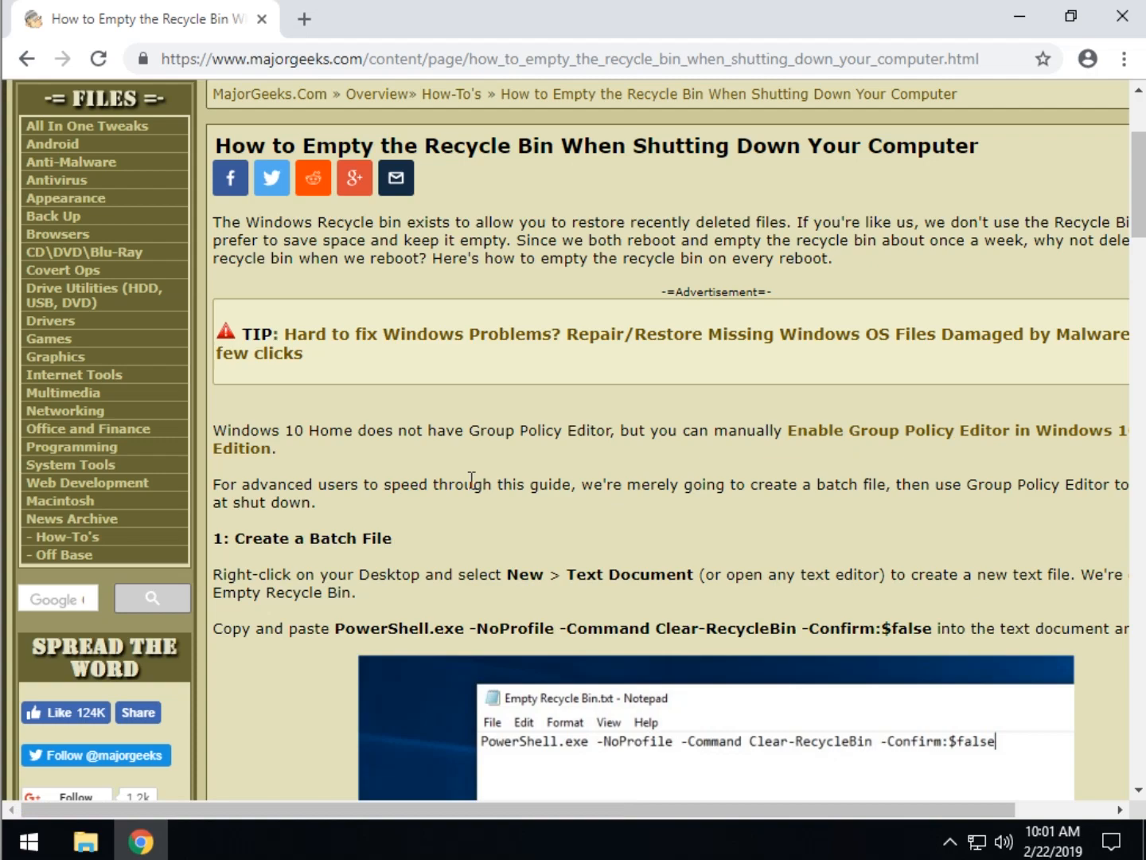
{"action": "scroll", "scroll_direction": "down", "scroll_amount": 3}
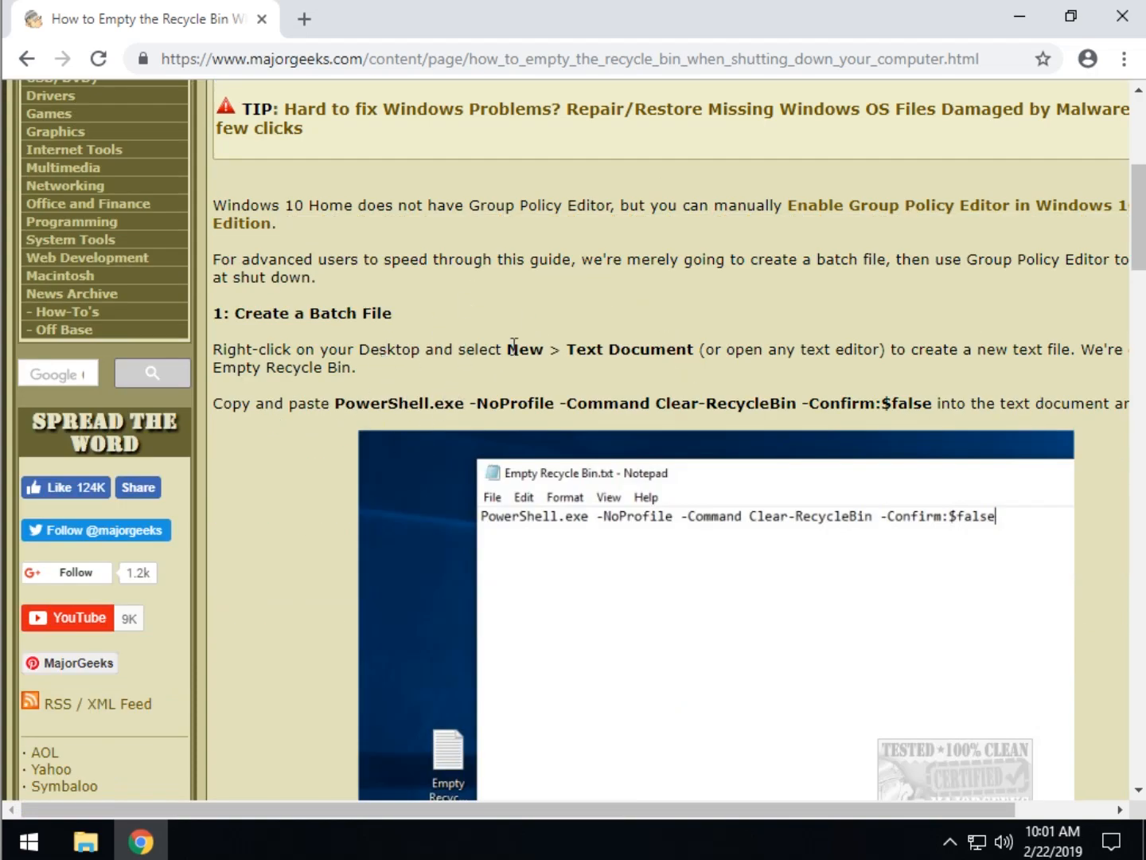
{"action": "double_click", "coordinate": [387, 403]}
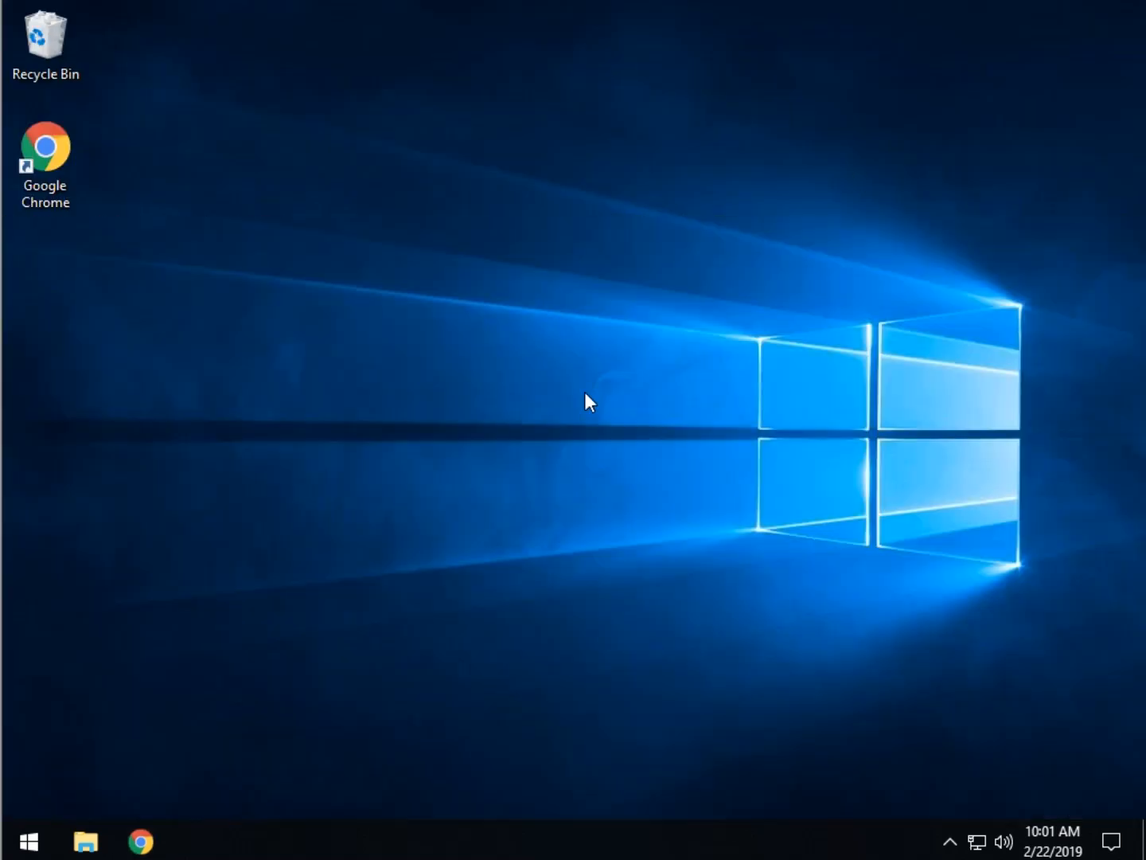
{"action": "mouse_move", "coordinate": [331, 332]}
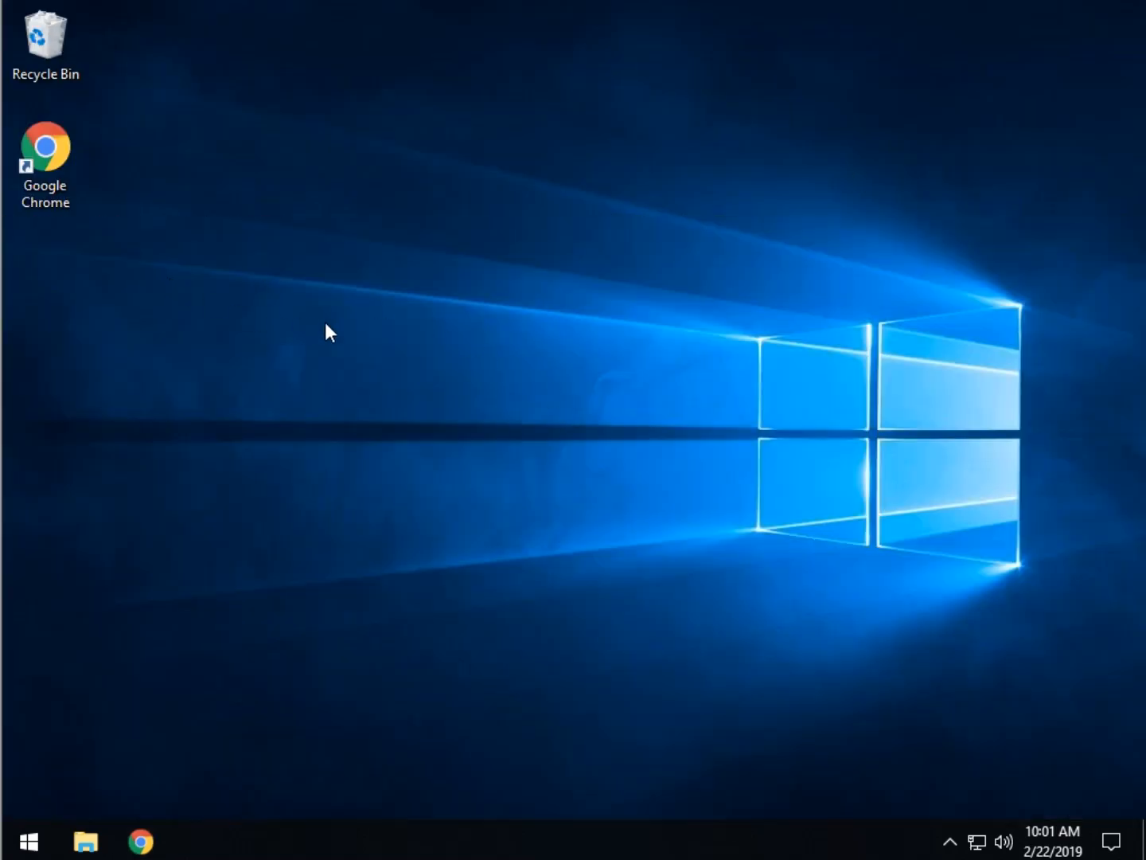
Create a new desktop text document named 'Empty Recycle Bin'.
{"action": "right_click", "coordinate": [329, 332]}
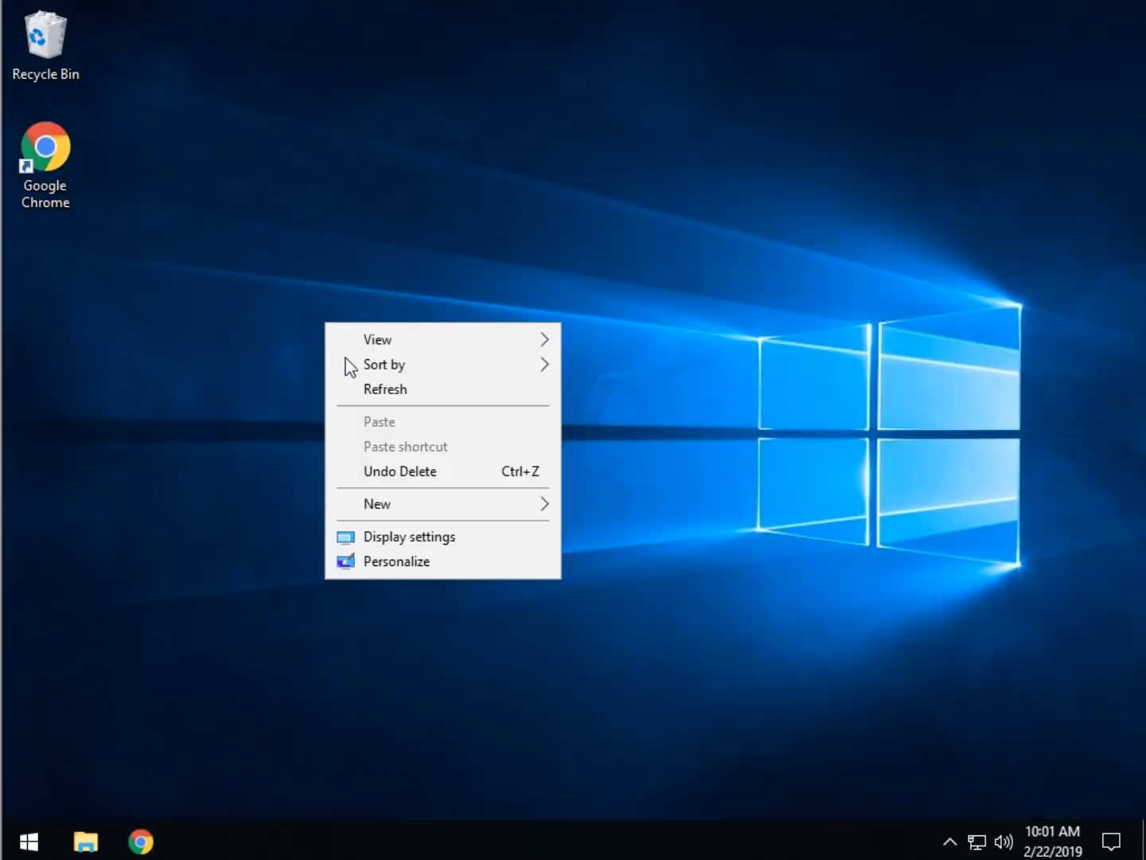
{"action": "mouse_move", "coordinate": [419, 512]}
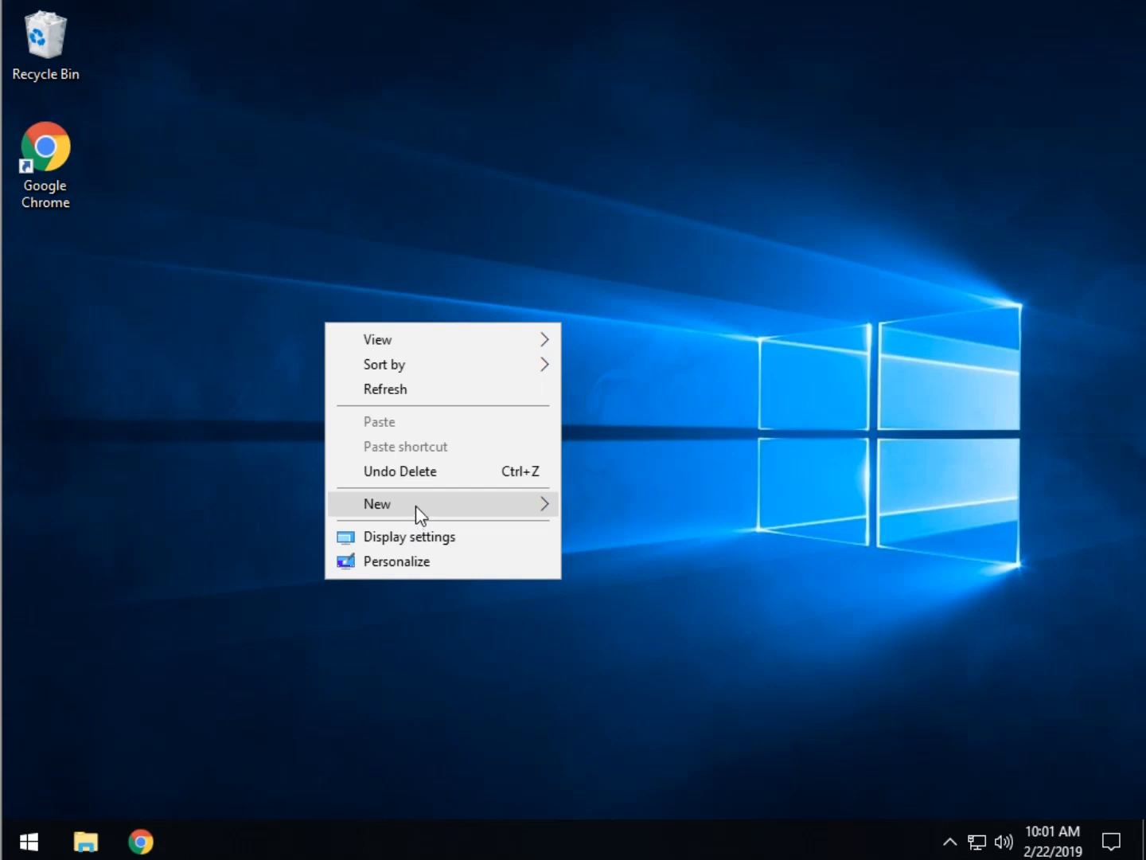
{"action": "mouse_move", "coordinate": [460, 511]}
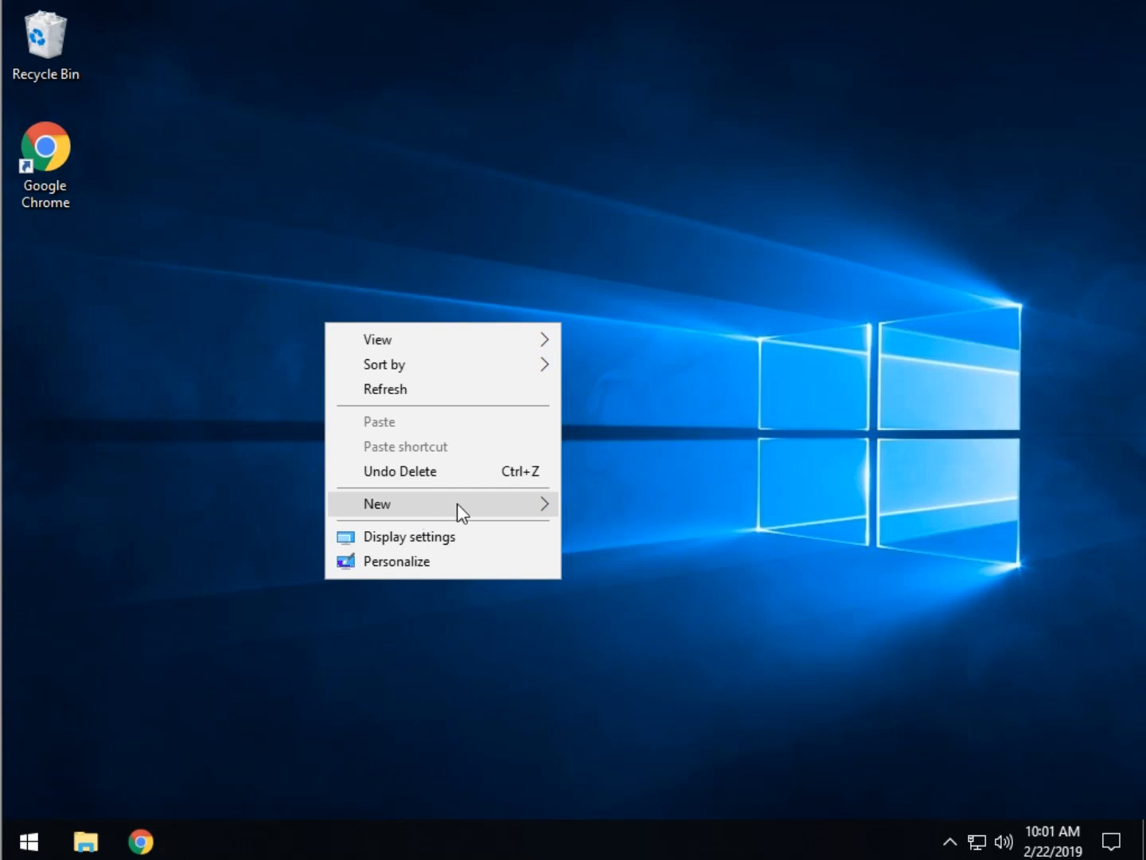
{"action": "left_click", "coordinate": [670, 644]}
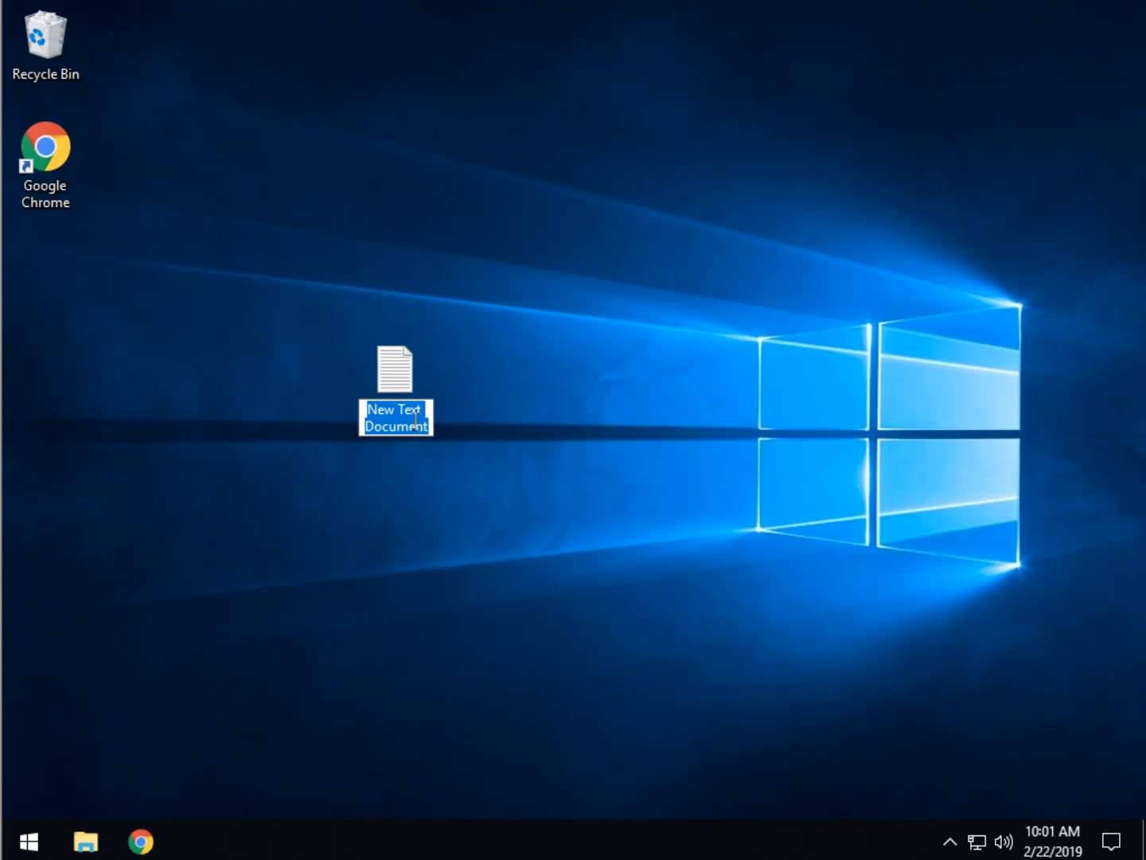
{"action": "type", "text": "Empty Recyc"}
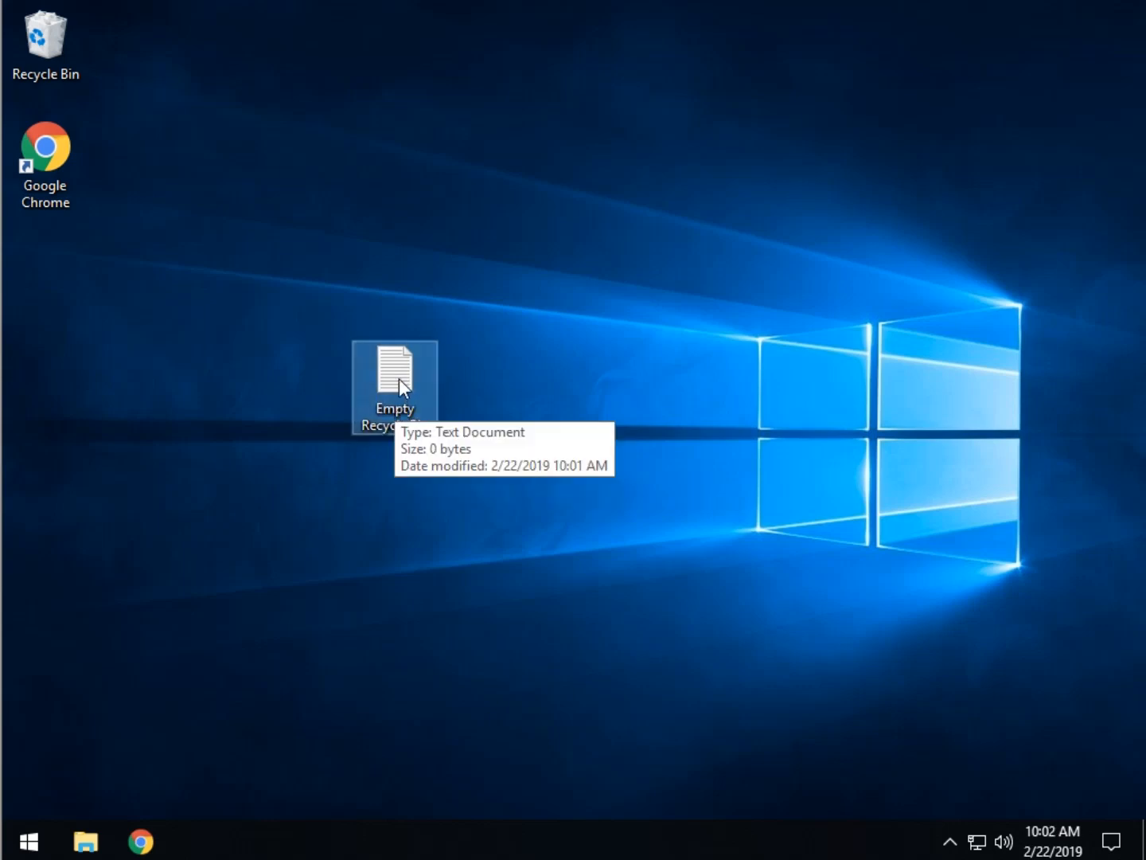
Enter 'PowerShell.exe -NoProfile -Command Clear-RecycleBin -Confirm:$false' in the file and close Notepad.
{"action": "double_click", "coordinate": [394, 366]}
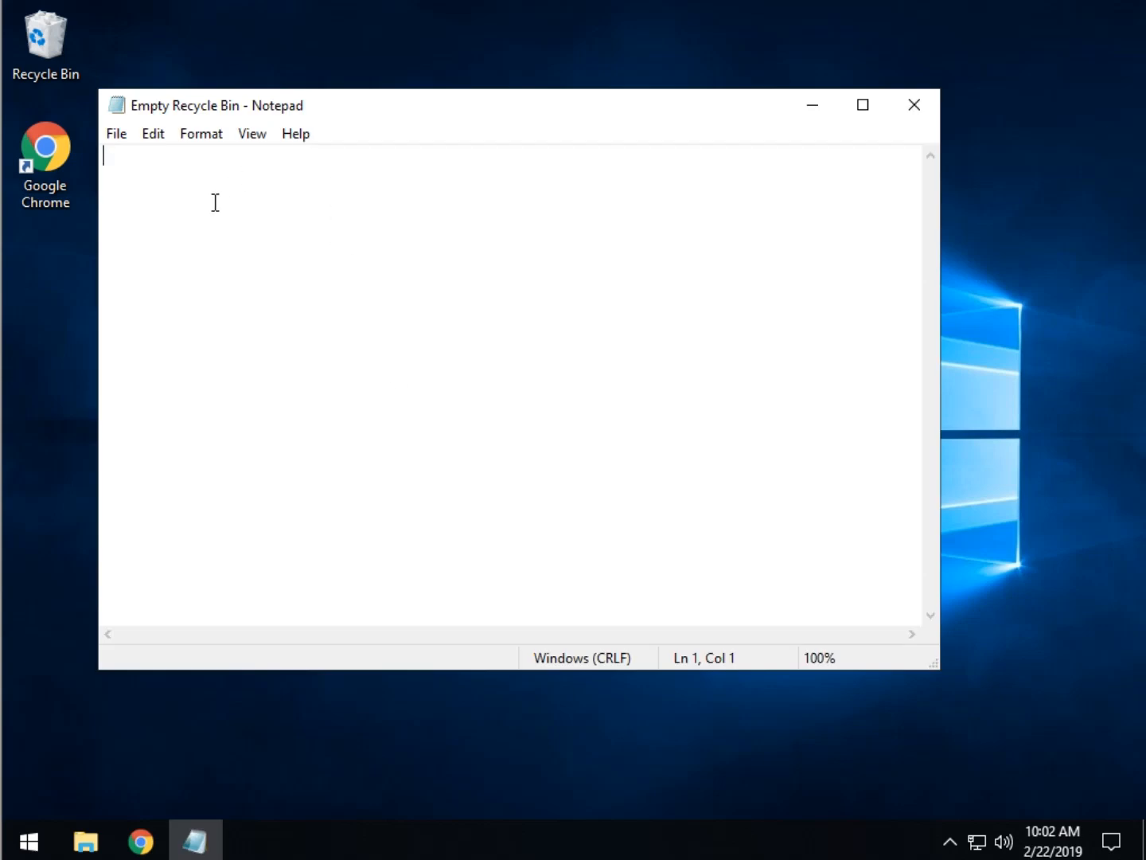
{"action": "type", "text": "PowerShell.exe -NoProfile -Command Clear-RecycleBin -Confirm:$false"}
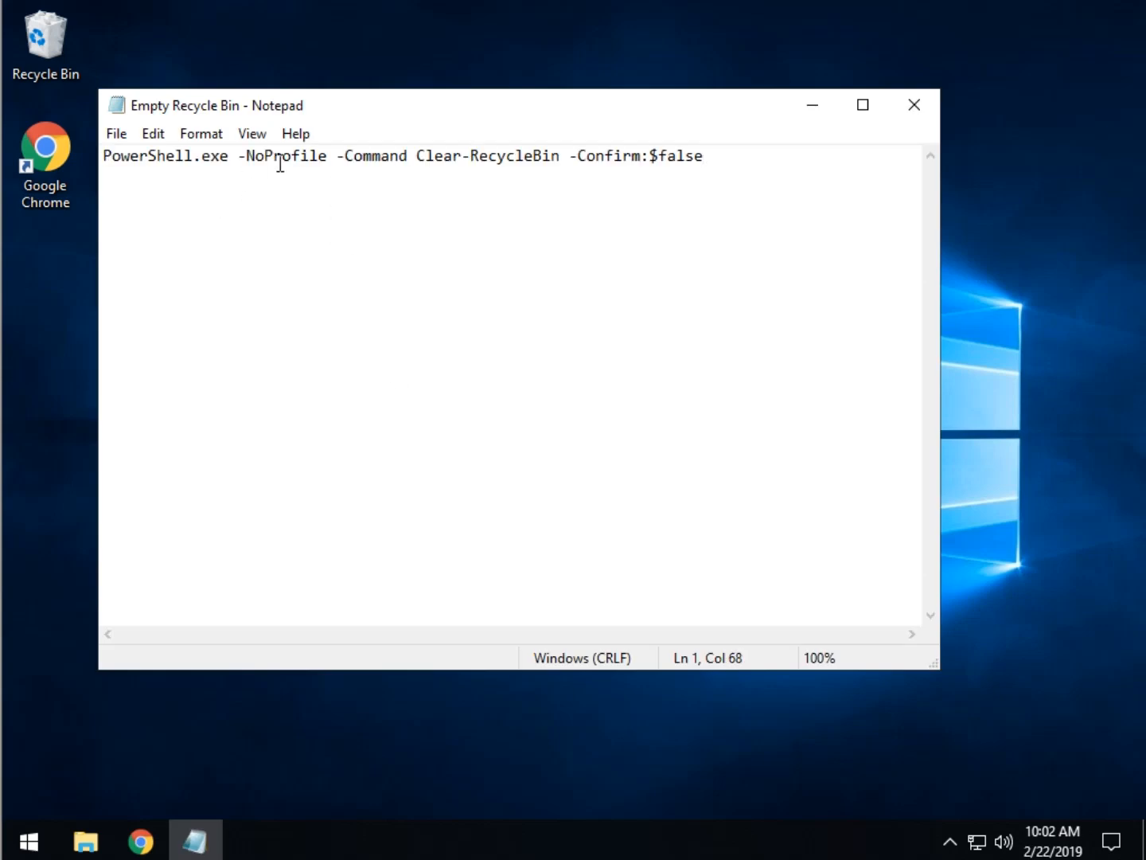
{"action": "mouse_move", "coordinate": [914, 104]}
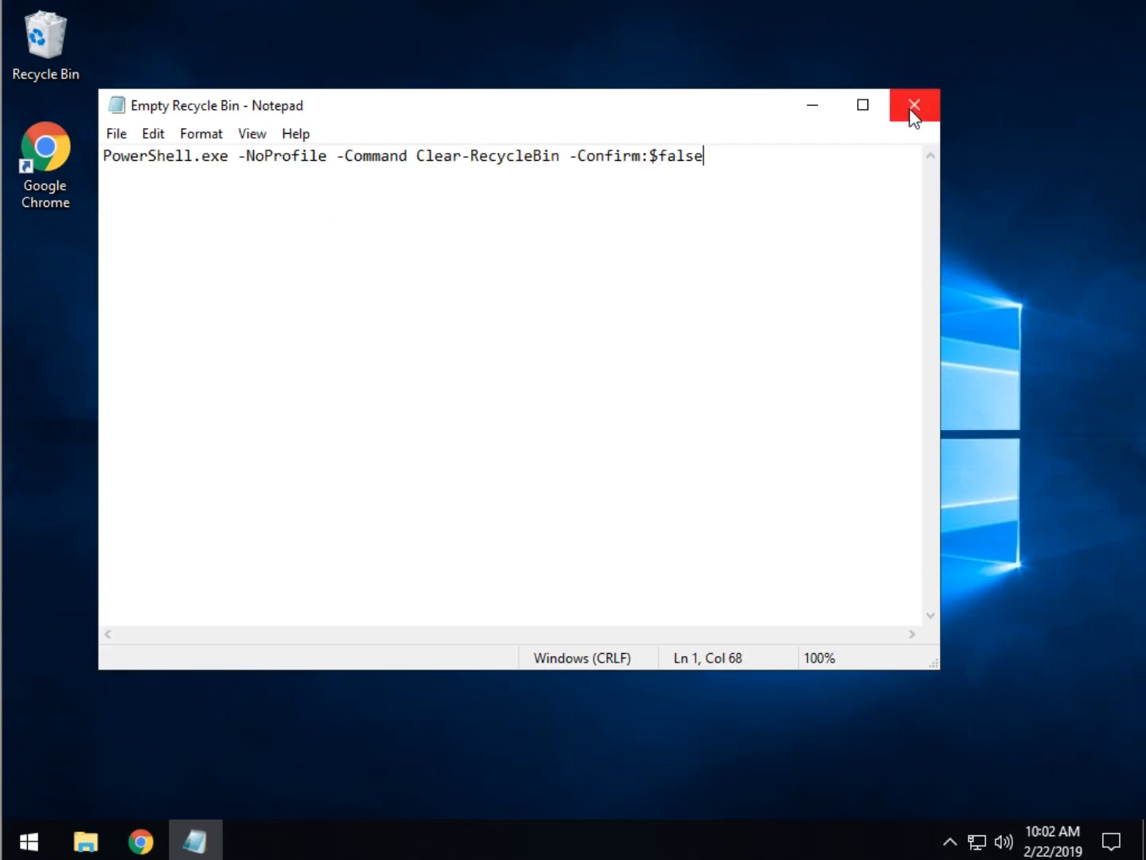
{"action": "left_click", "coordinate": [914, 104]}
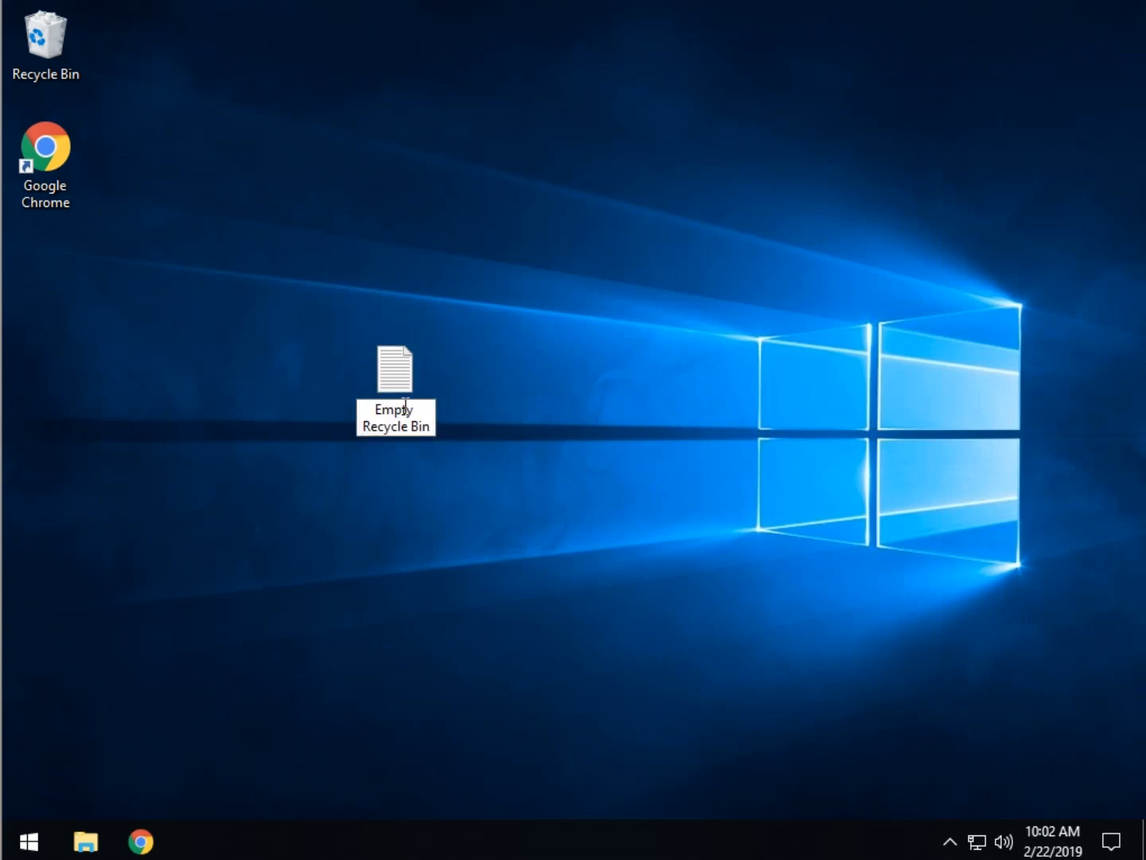
Tick File name extensions in File Explorer's View options, then minimize Explorer.
{"action": "left_click", "coordinate": [394, 366]}
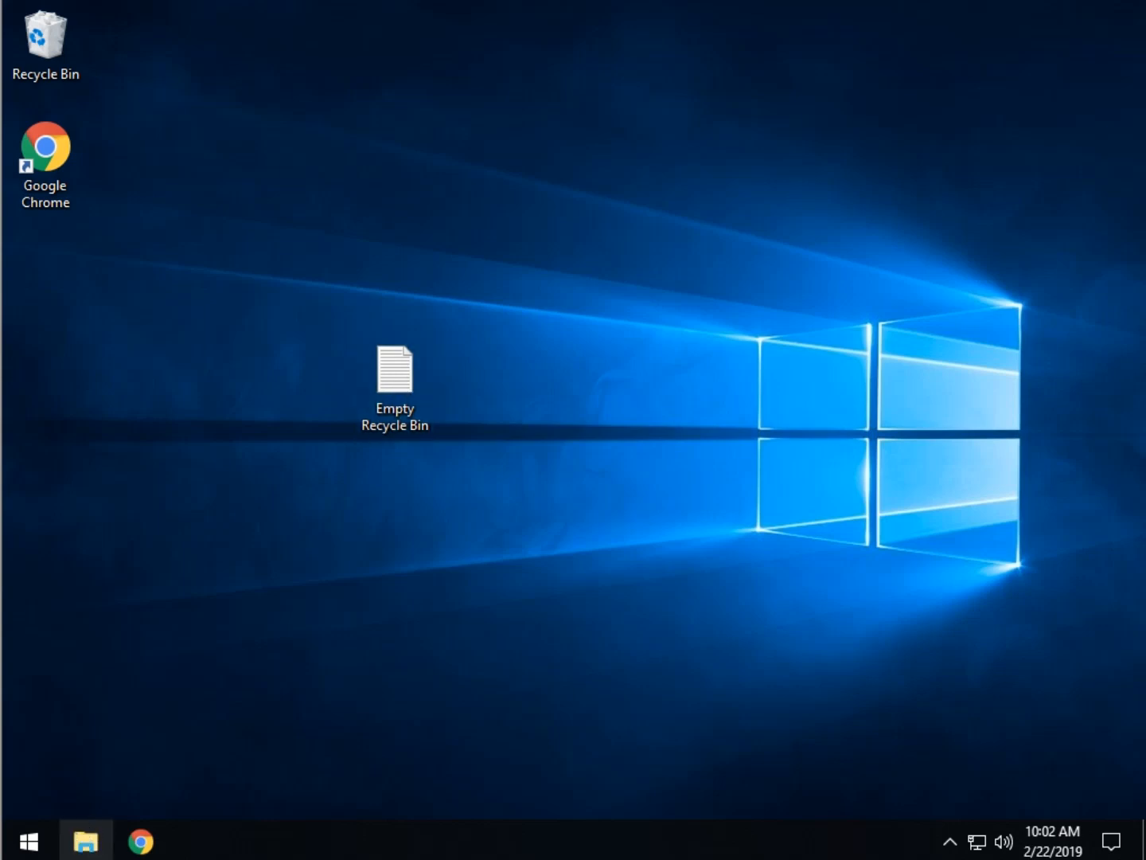
{"action": "left_click", "coordinate": [85, 840]}
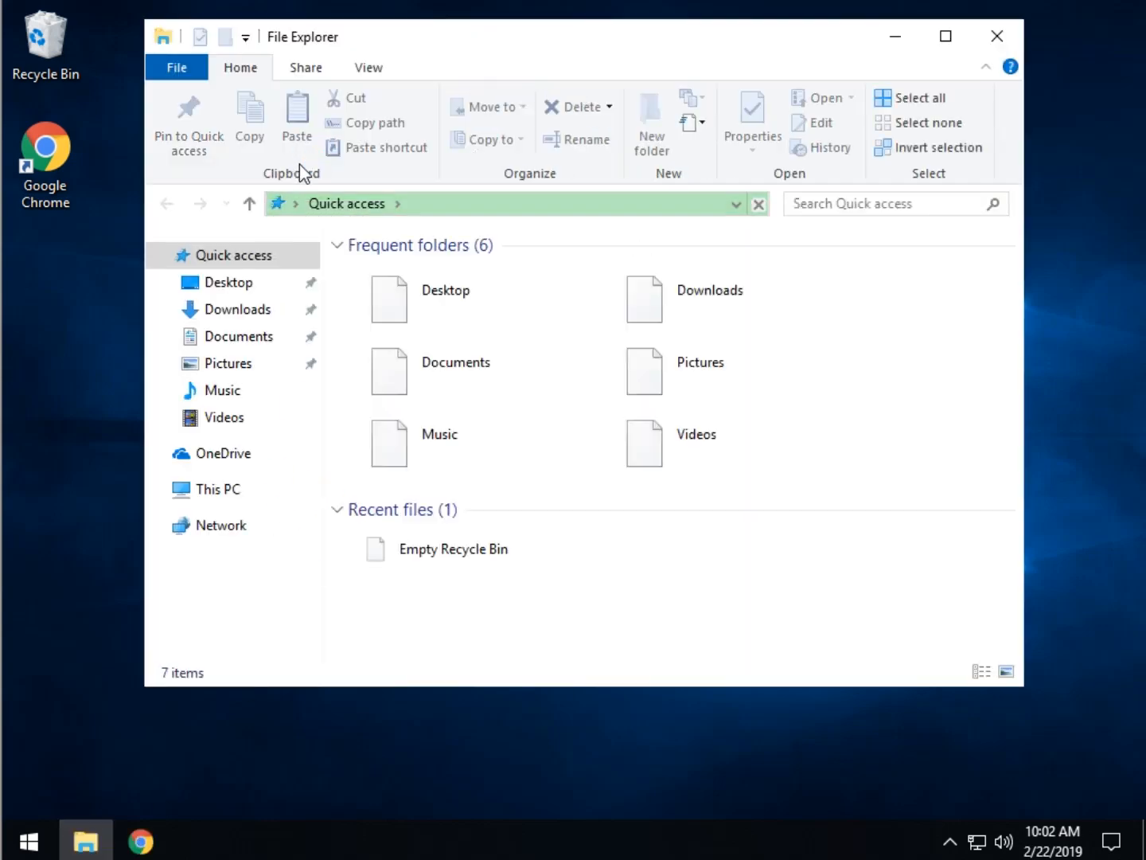
{"action": "left_click", "coordinate": [368, 67]}
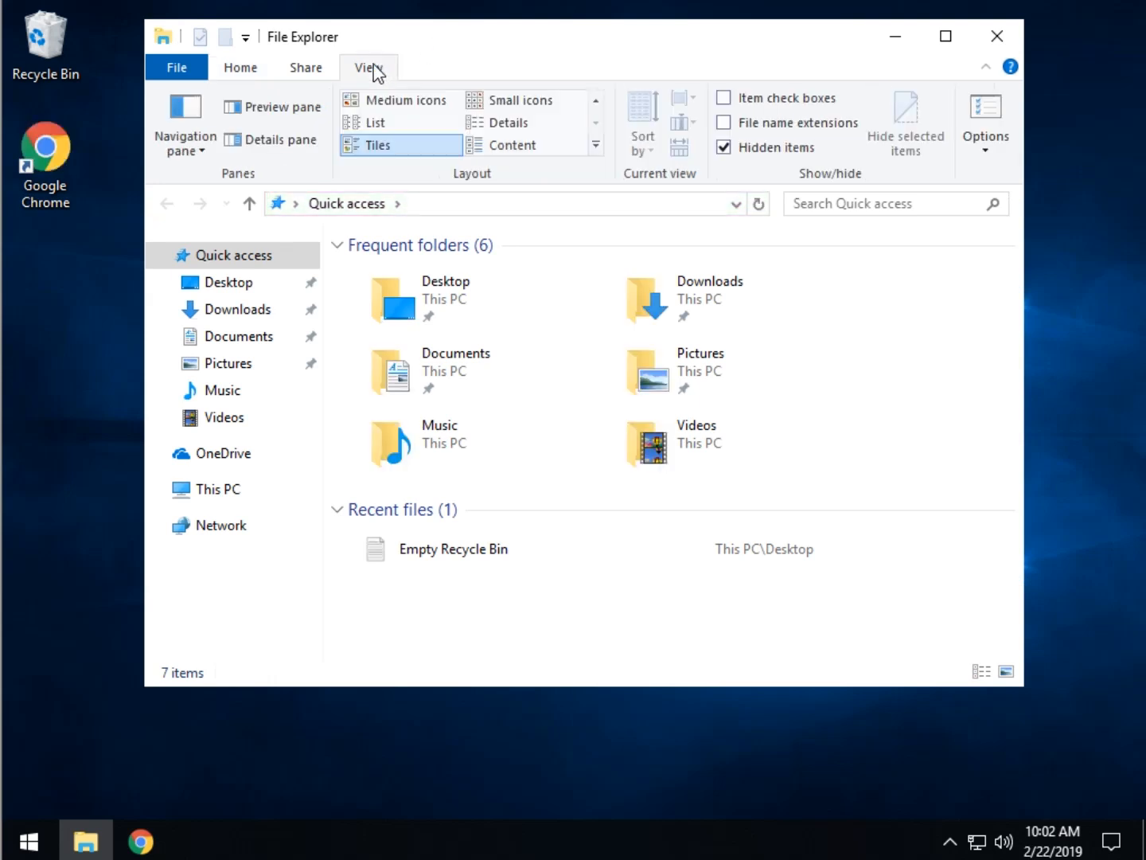
{"action": "mouse_move", "coordinate": [772, 128]}
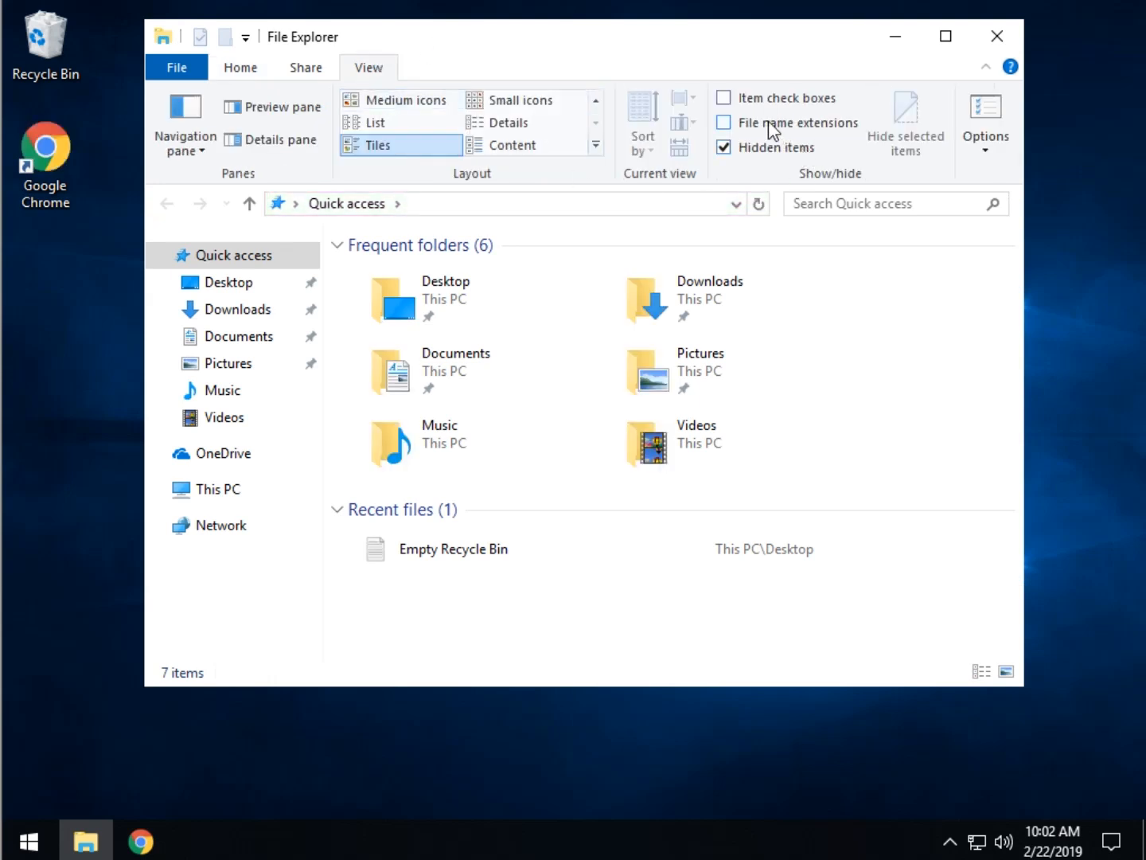
{"action": "left_click", "coordinate": [723, 123]}
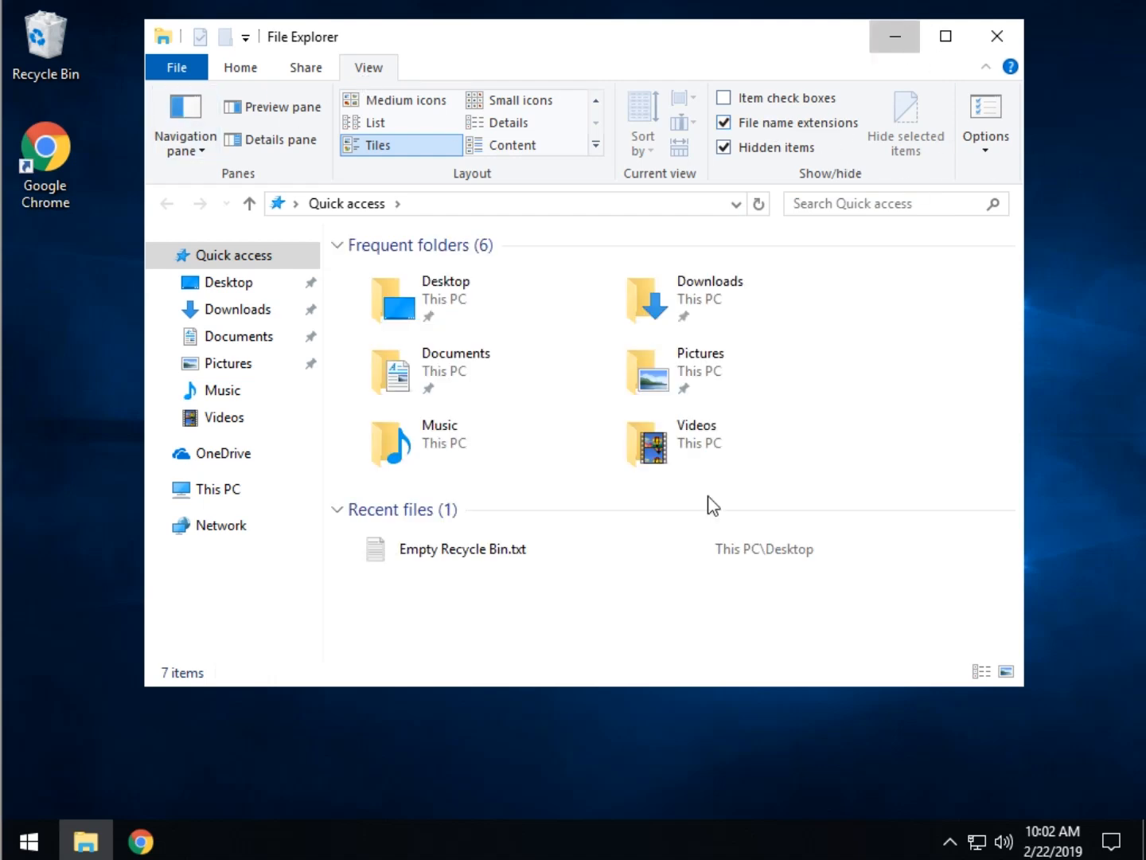
{"action": "left_click", "coordinate": [996, 36]}
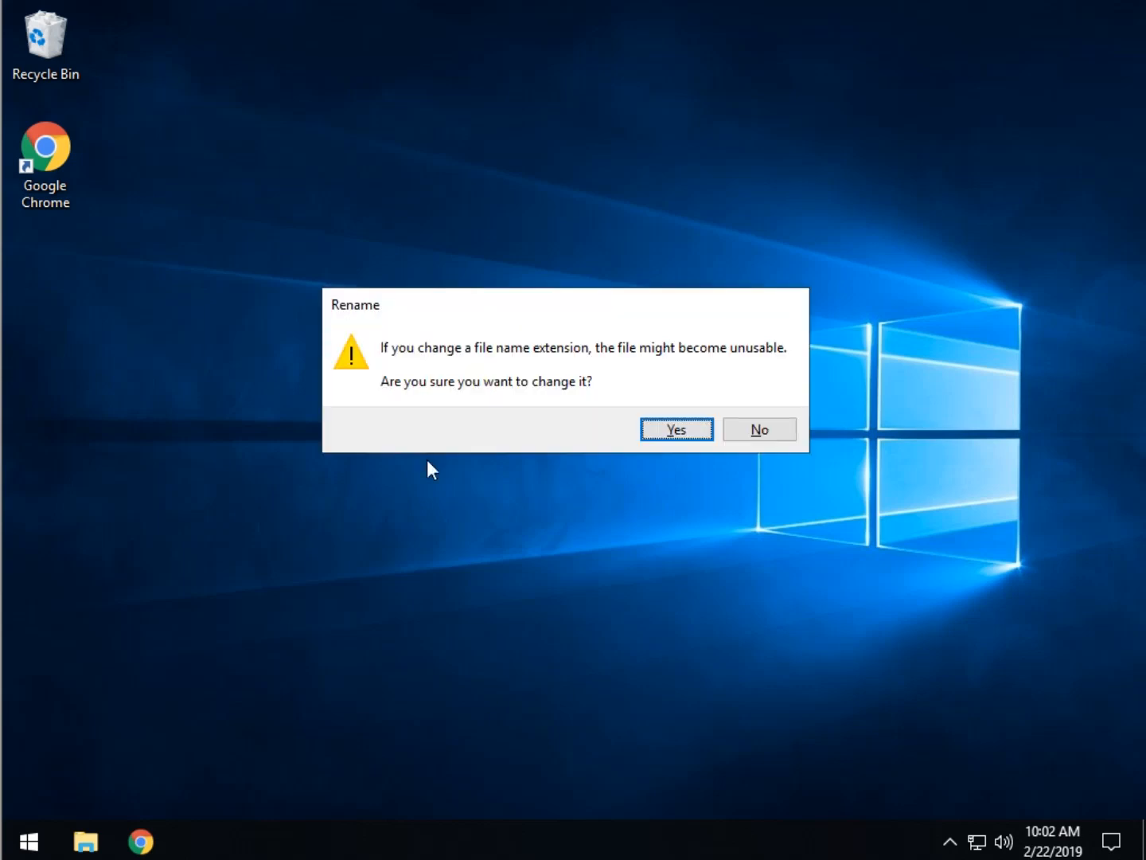
Accept the rename warning so the file becomes Empty Recycle Bin.bat.
{"action": "left_click", "coordinate": [676, 429]}
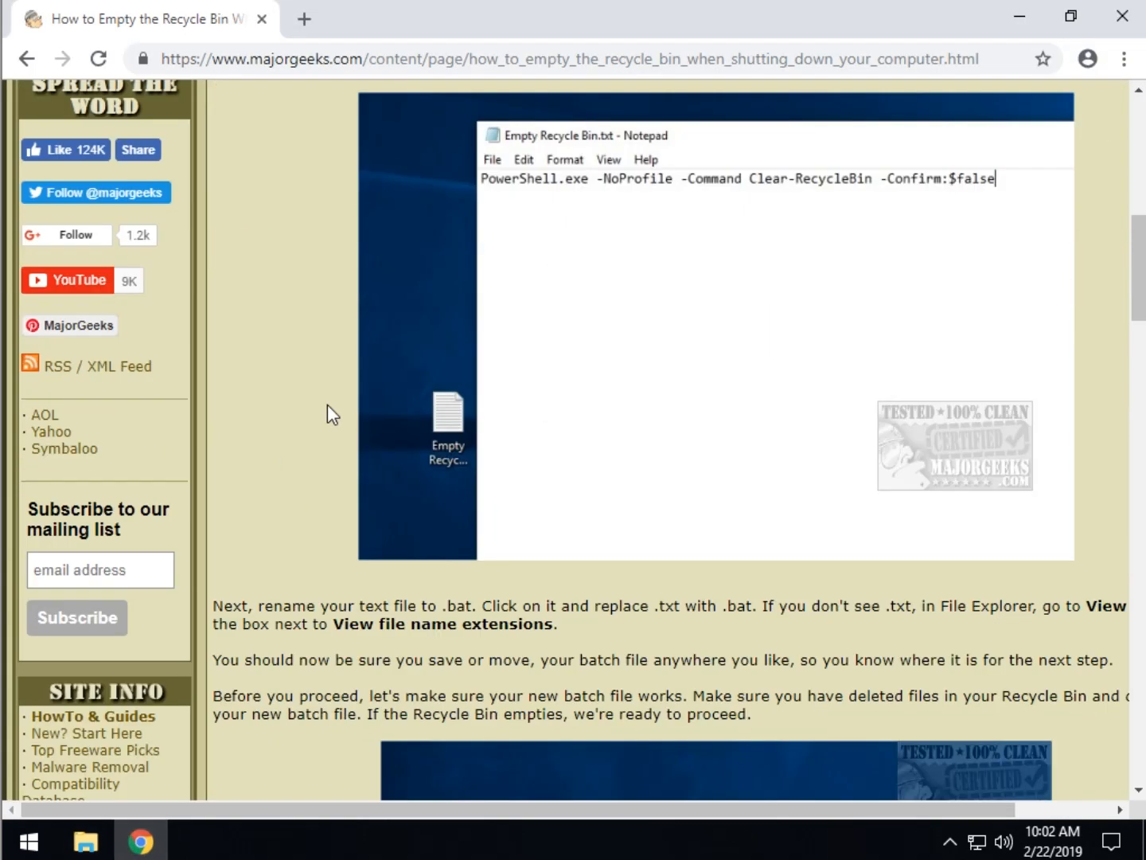
Scroll the MajorGeeks guide to its rename-to-.bat and testing instructions.
{"action": "scroll", "scroll_direction": "down", "scroll_amount": 3}
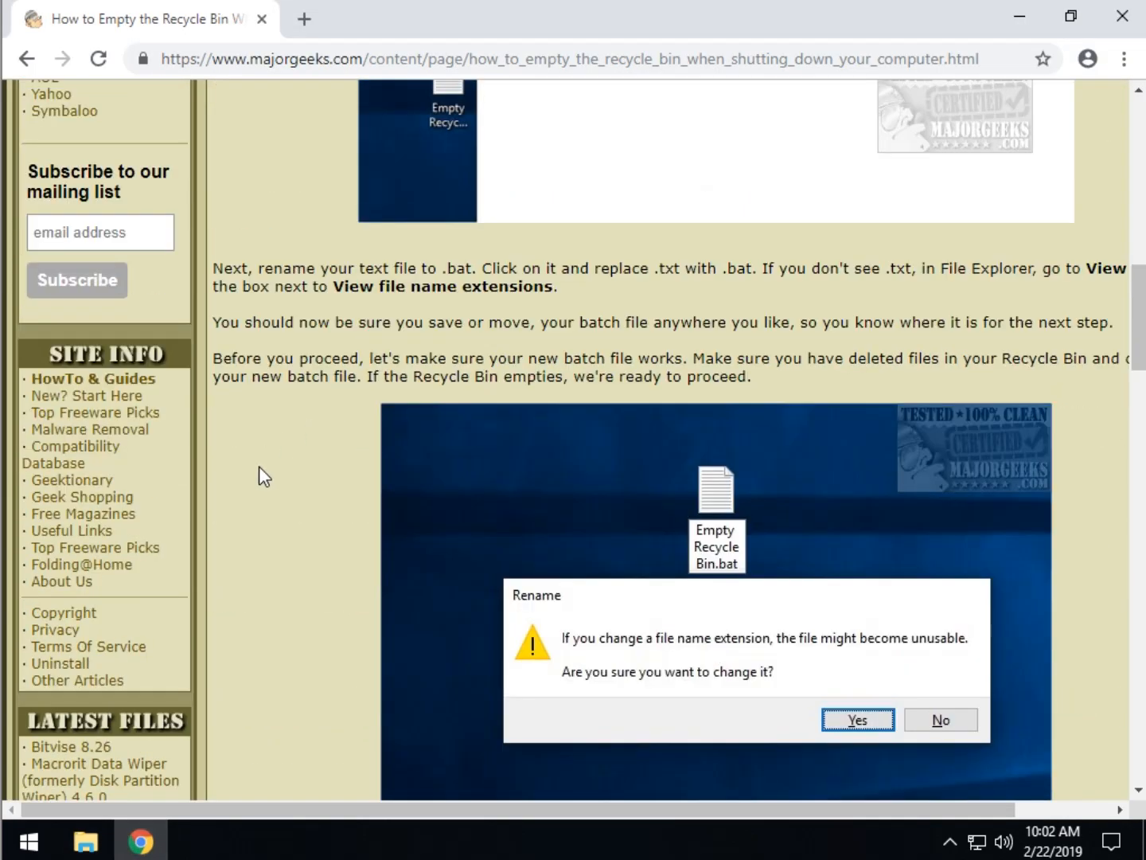
{"action": "mouse_move", "coordinate": [318, 528]}
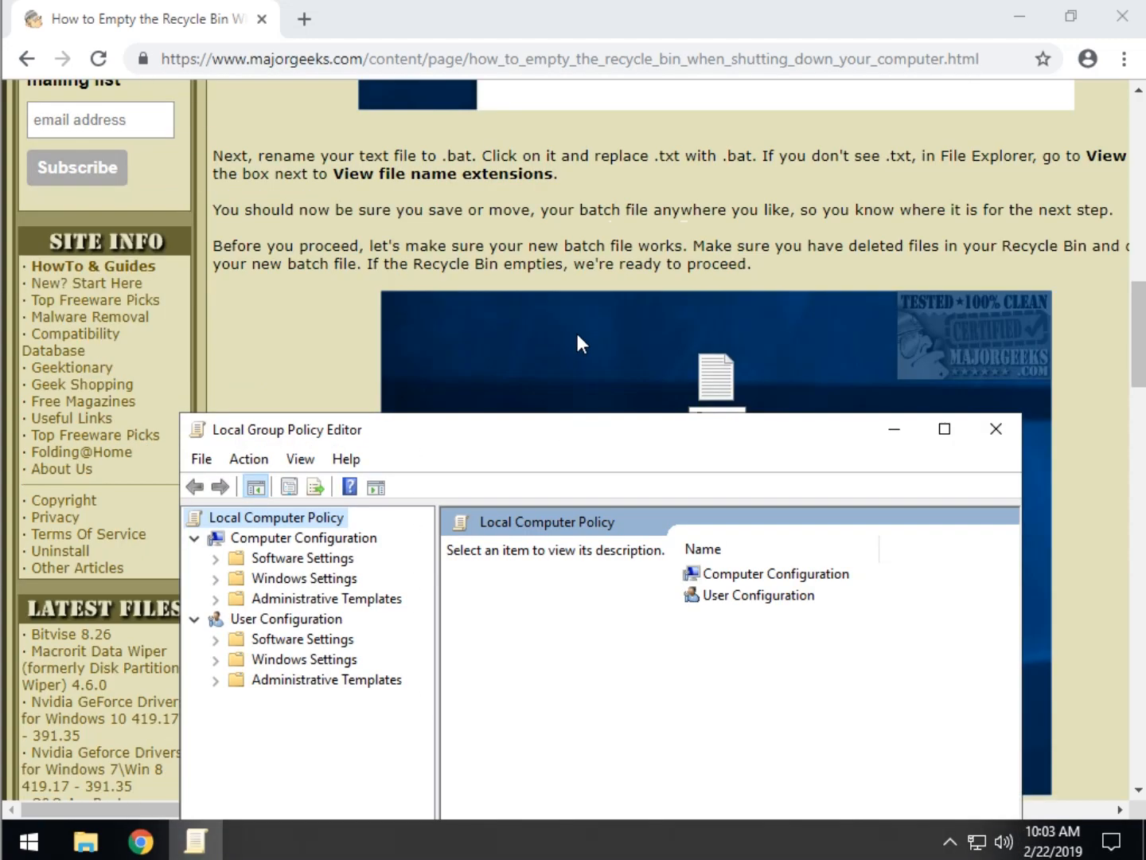
Scroll the guide to the Computer Configuration > Windows Settings > Scripts > Shutdown step.
{"action": "scroll", "scroll_direction": "down", "scroll_amount": 3}
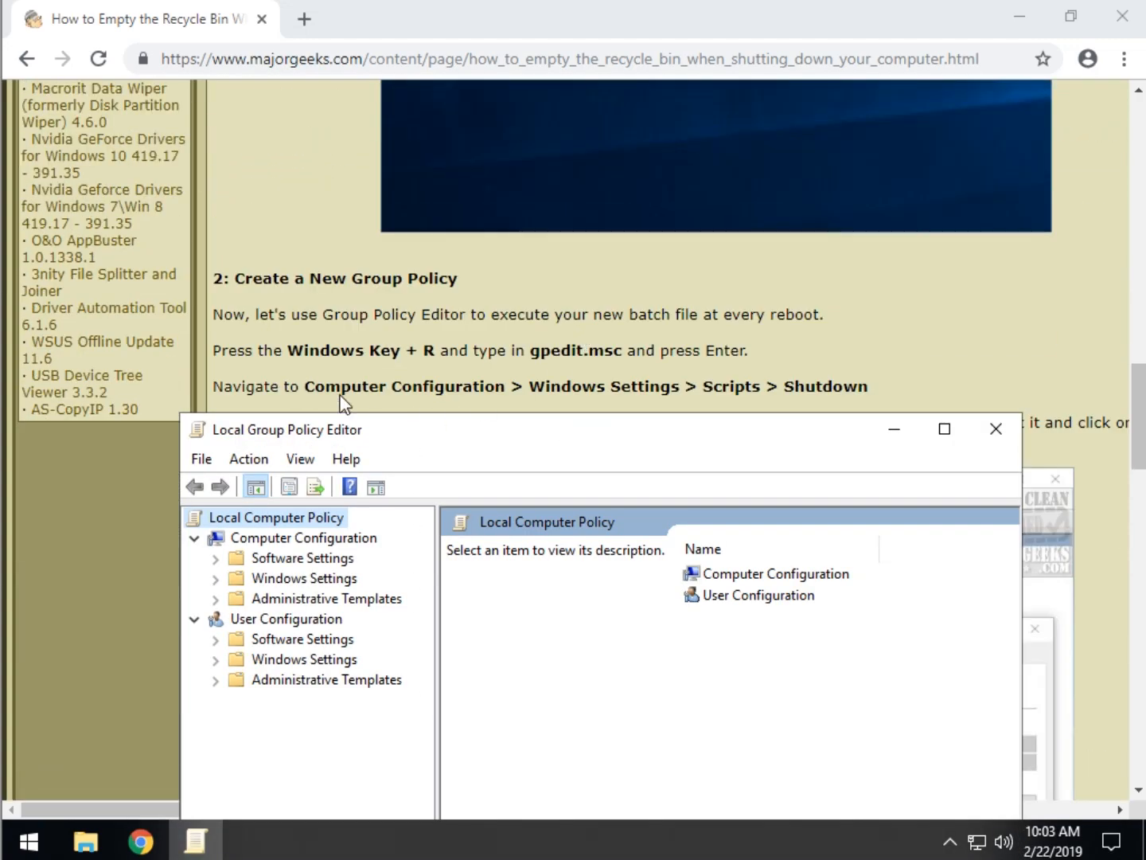
{"action": "scroll", "scroll_direction": "down", "scroll_amount": 3}
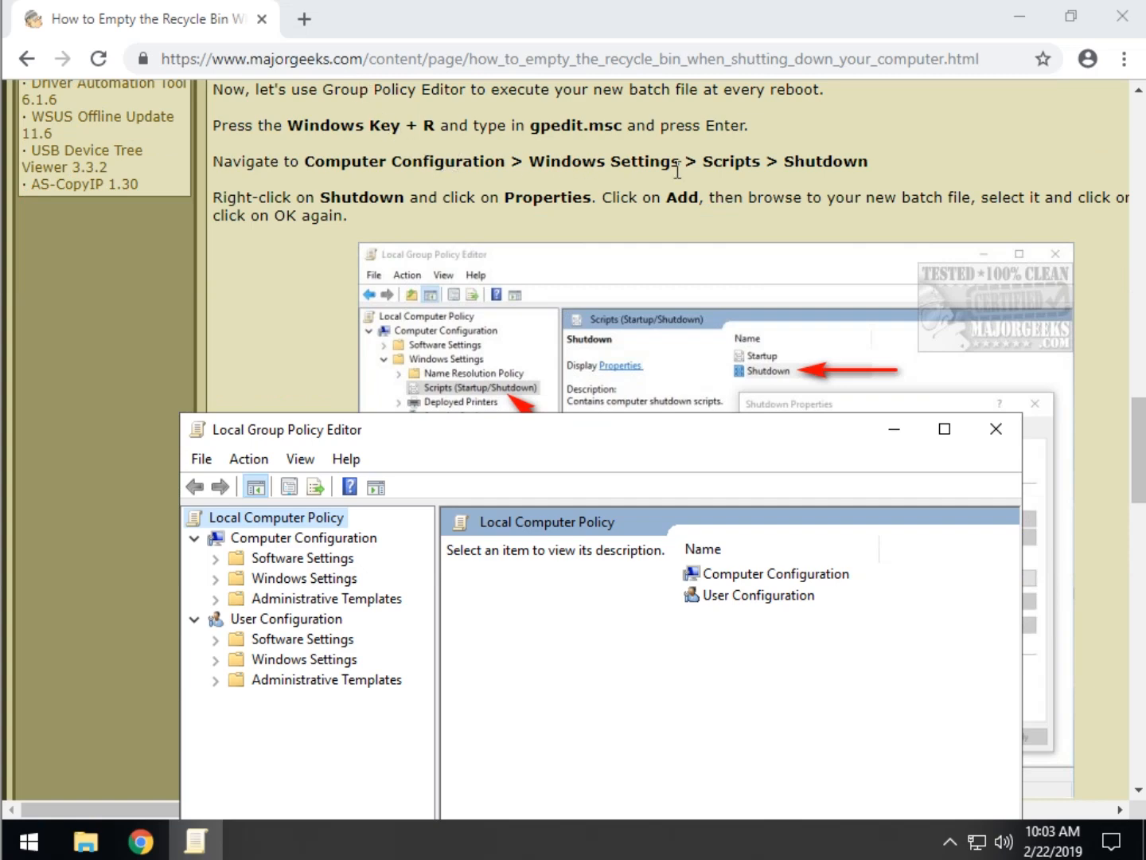
{"action": "mouse_move", "coordinate": [299, 550]}
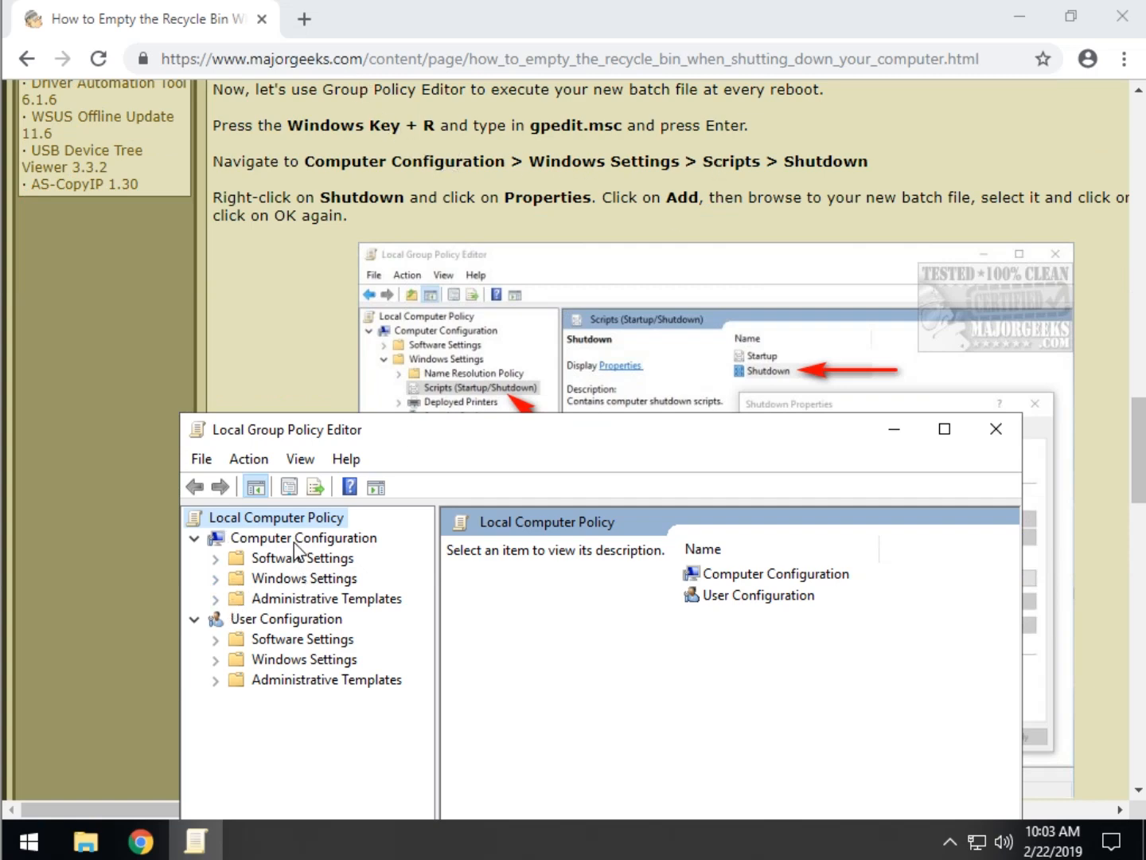
{"action": "mouse_move", "coordinate": [221, 592]}
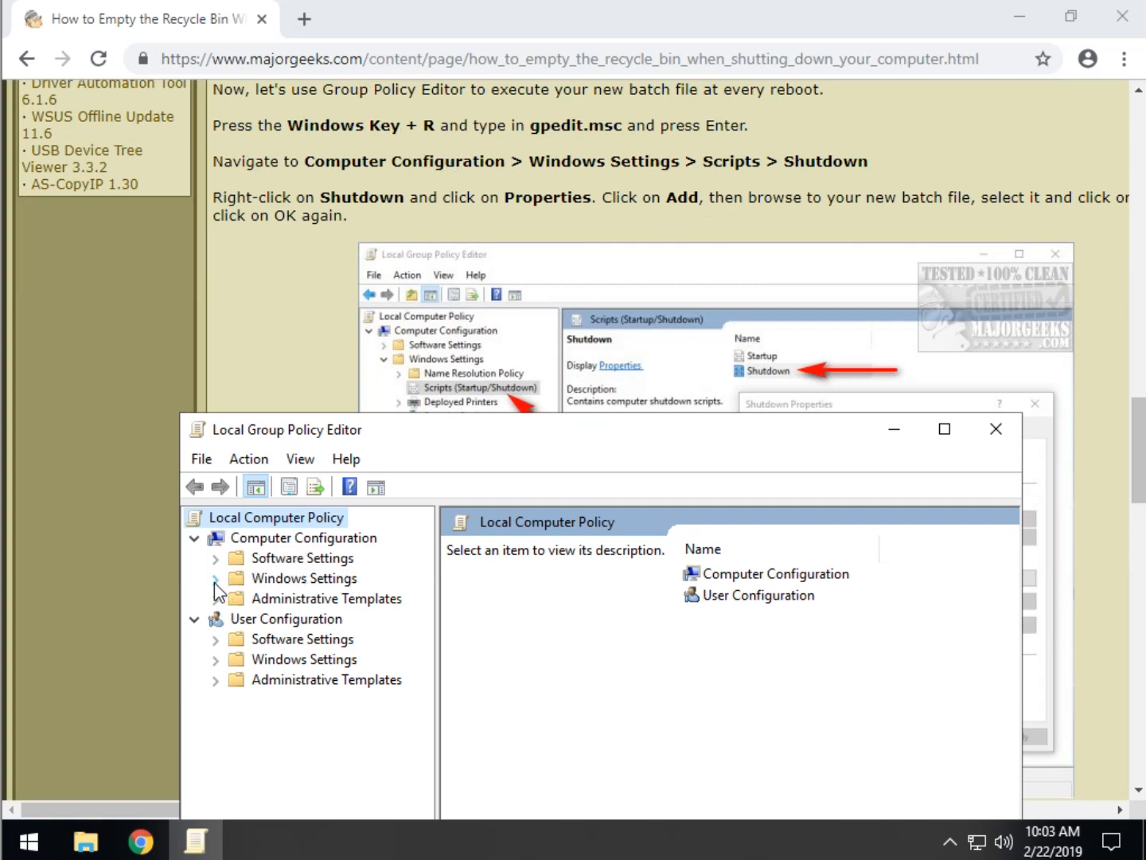
{"action": "mouse_move", "coordinate": [295, 605]}
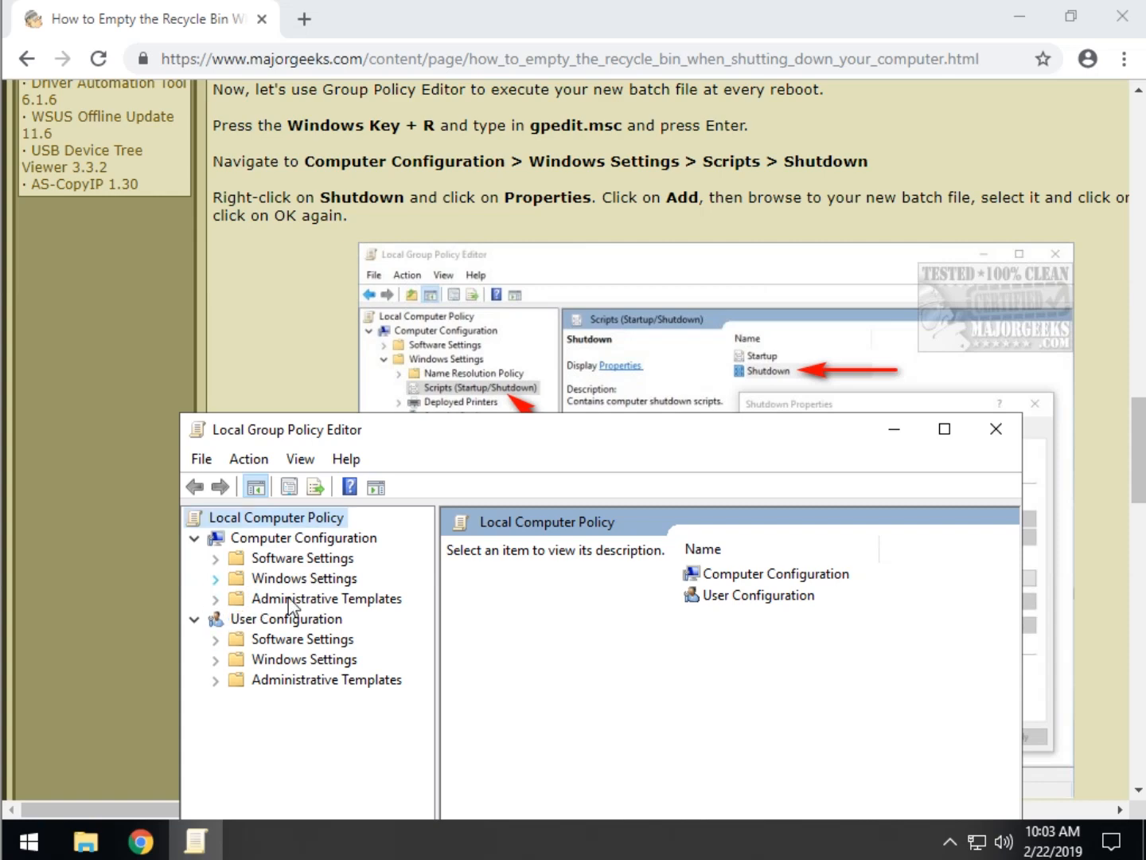
Expand Windows Settings under Computer Configuration and select Scripts (Startup/Shutdown).
{"action": "left_click", "coordinate": [215, 578]}
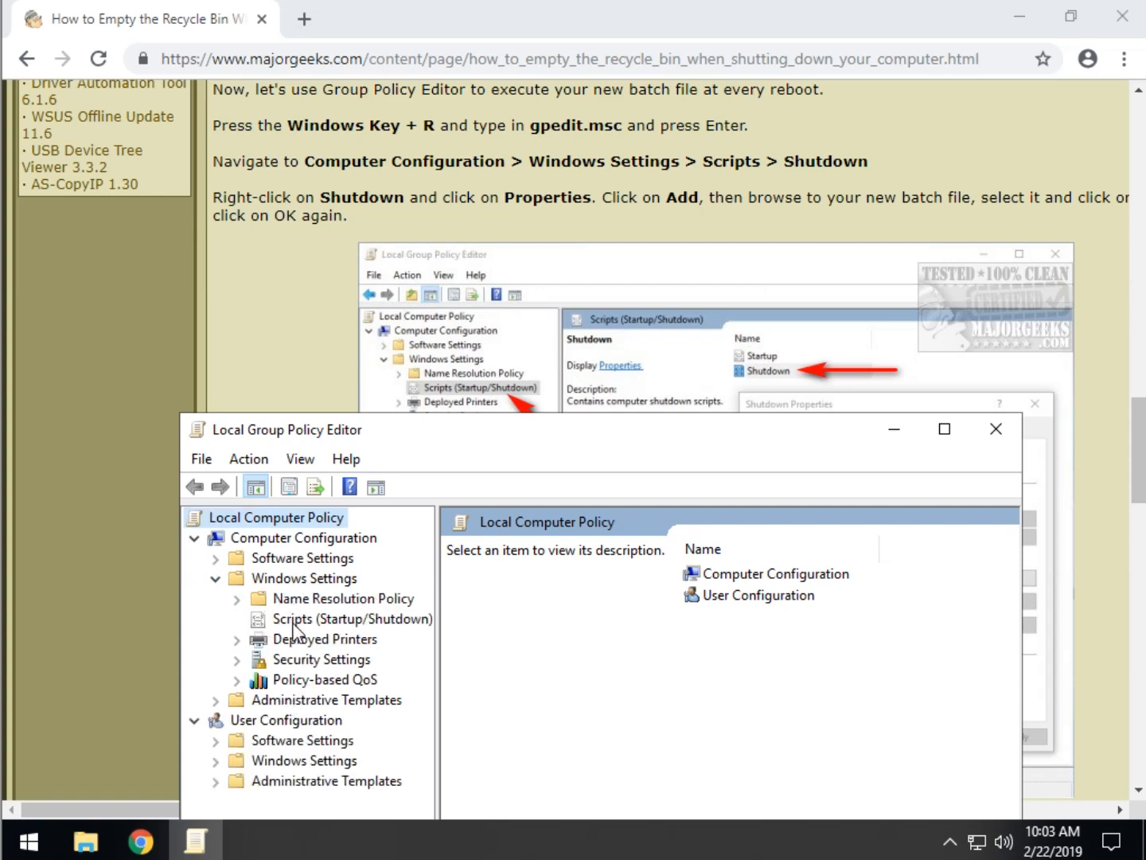
{"action": "left_click", "coordinate": [350, 619]}
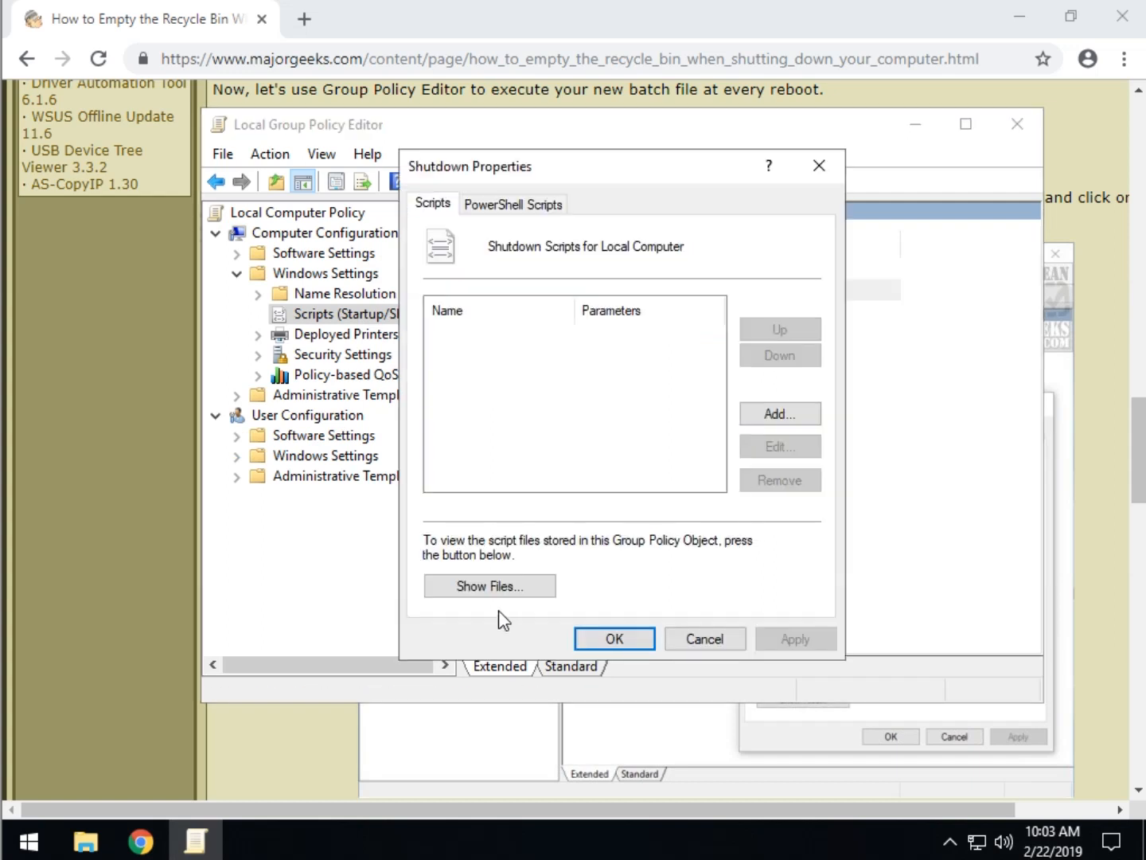
{"action": "mouse_move", "coordinate": [538, 549]}
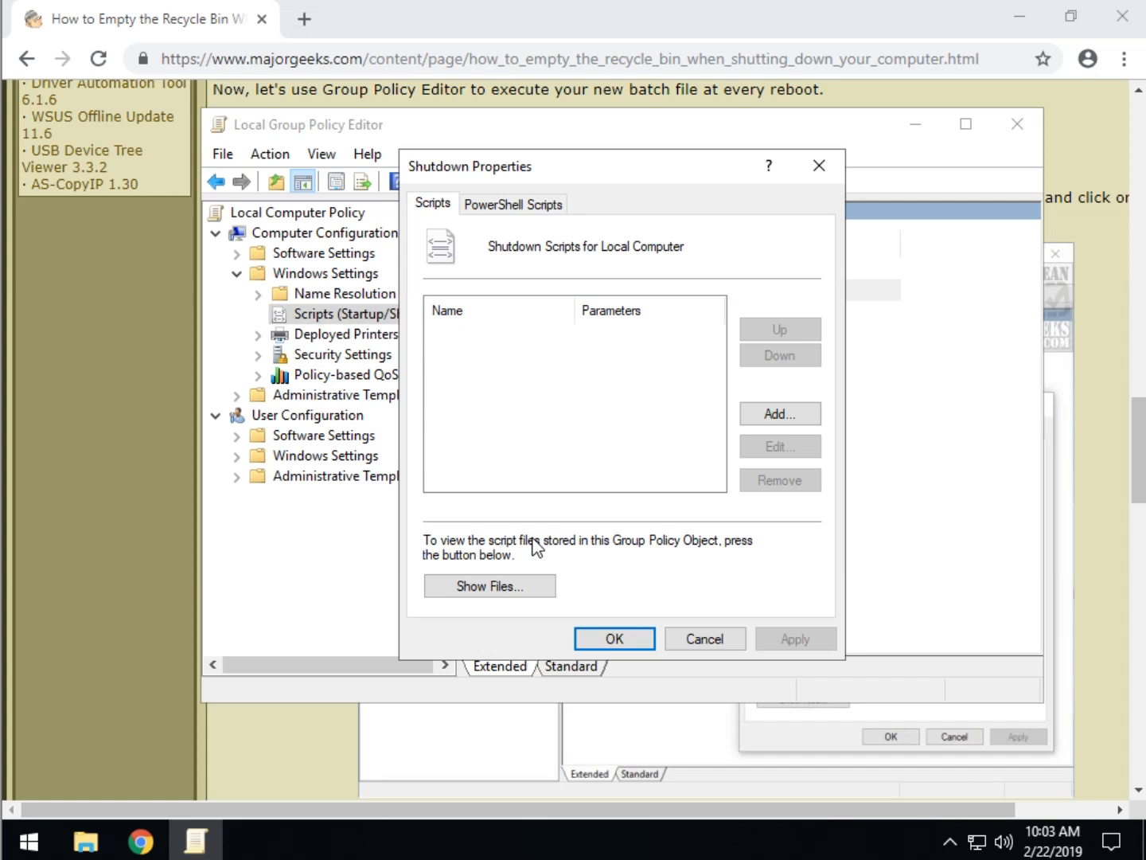
{"action": "mouse_move", "coordinate": [561, 378]}
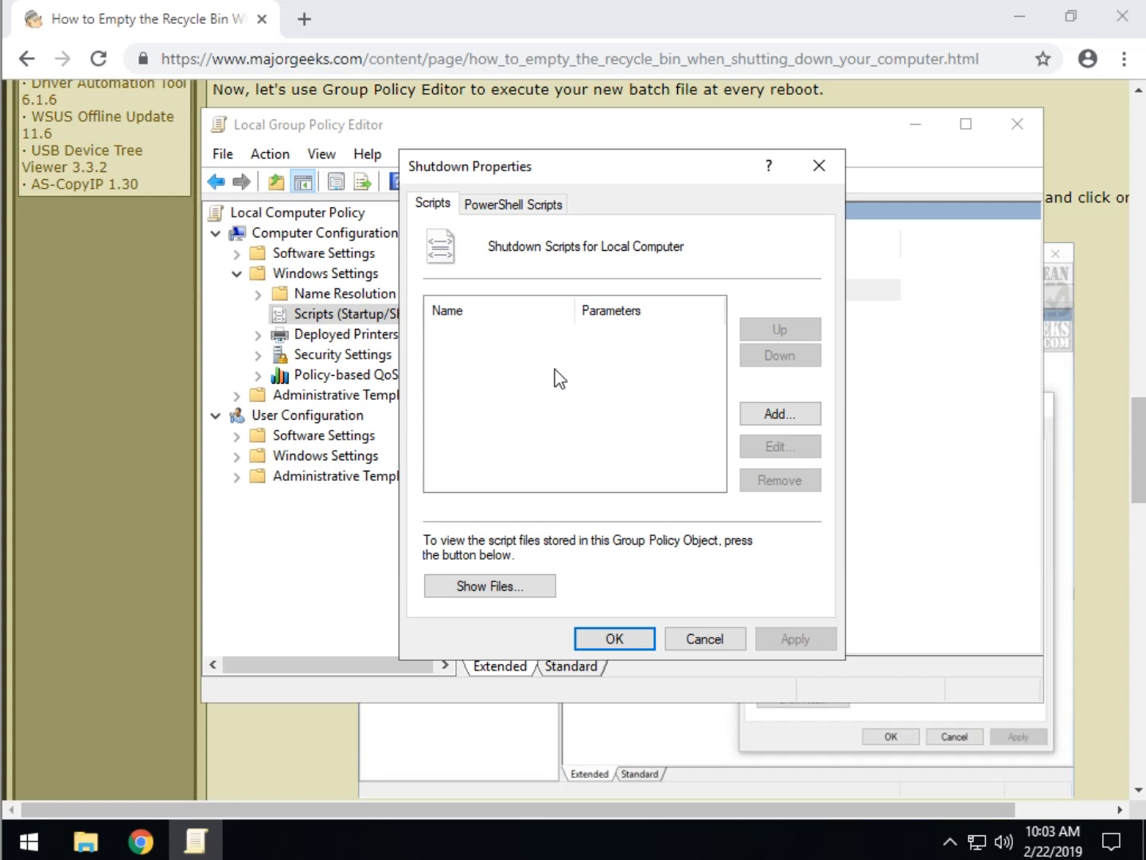
{"action": "mouse_move", "coordinate": [617, 451]}
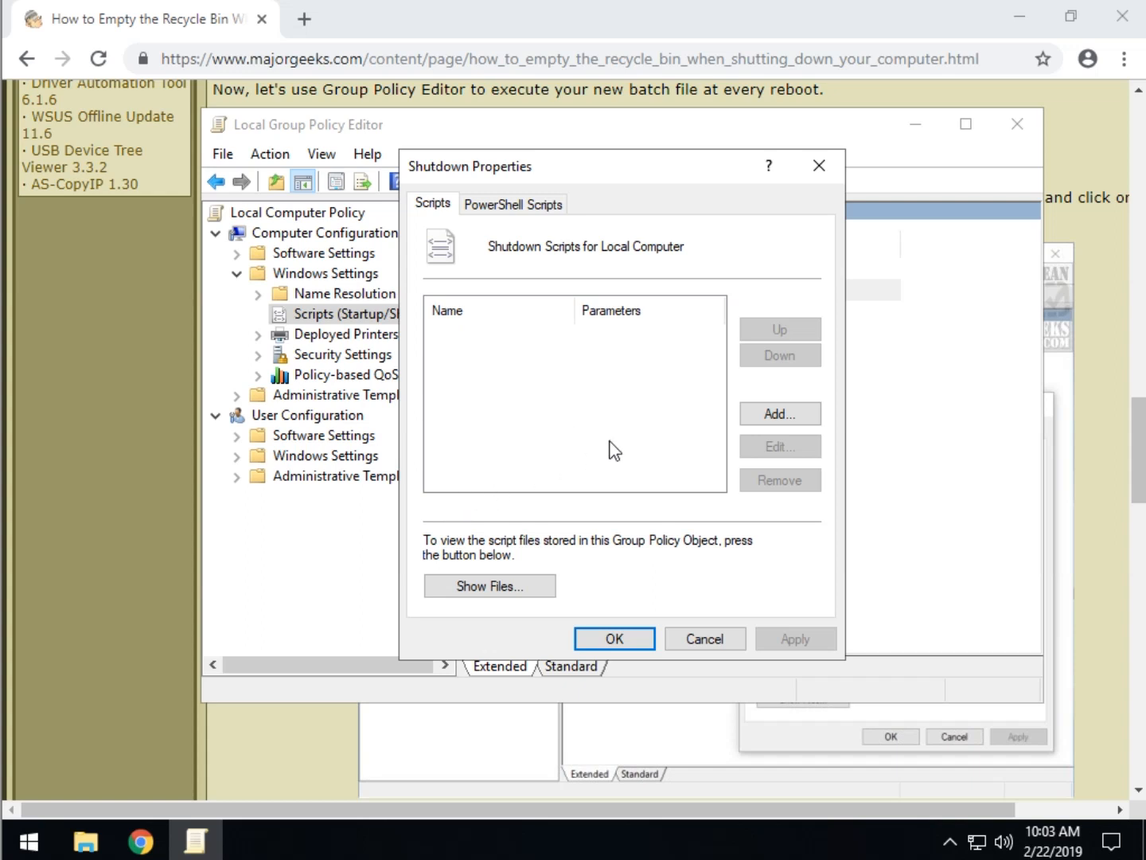
{"action": "mouse_move", "coordinate": [700, 420]}
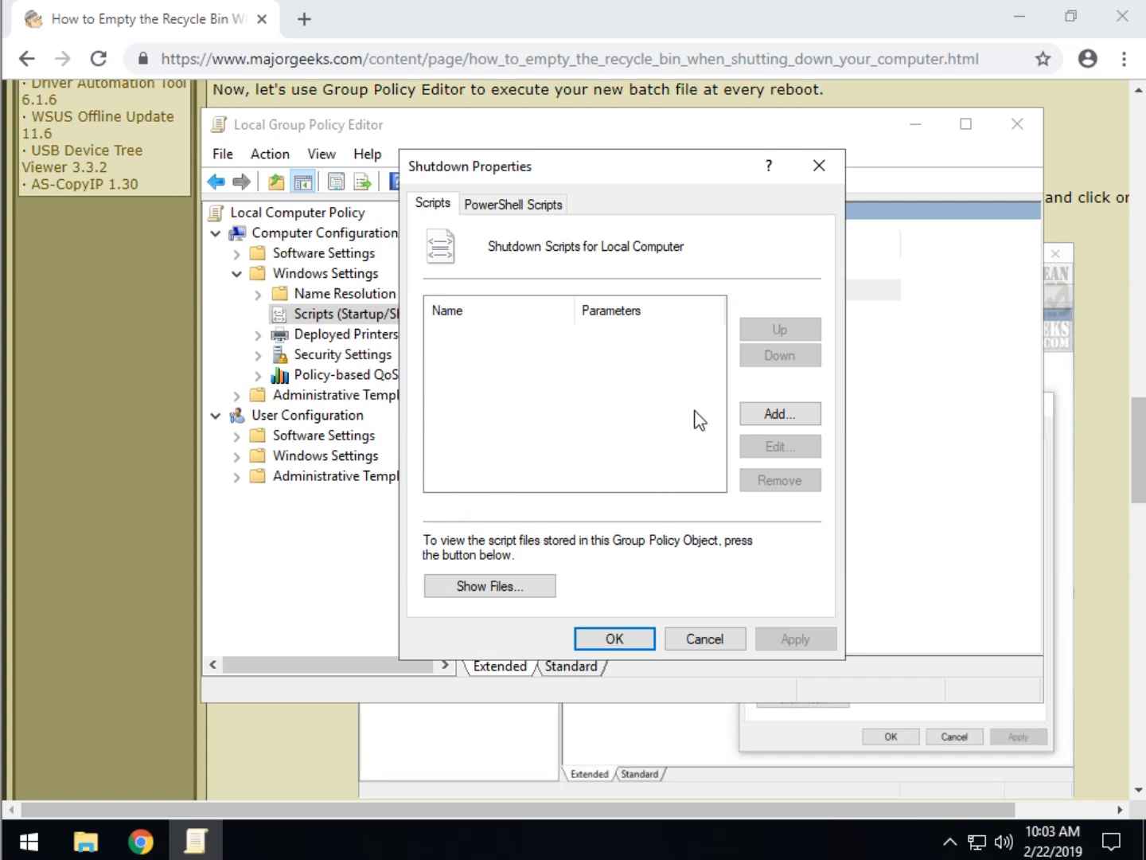
{"action": "mouse_move", "coordinate": [773, 459]}
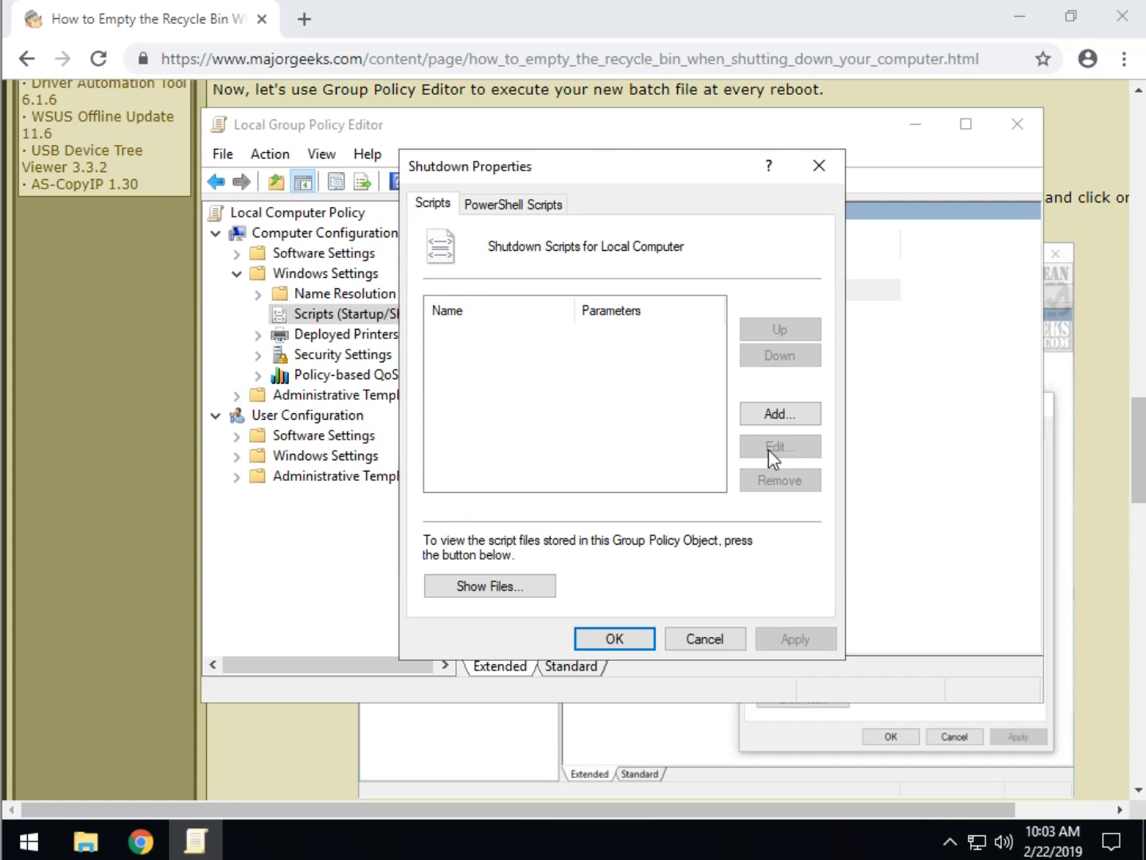
Add Empty Recycle Bin.bat from the Desktop as a shutdown script and confirm with OK.
{"action": "left_click", "coordinate": [778, 413]}
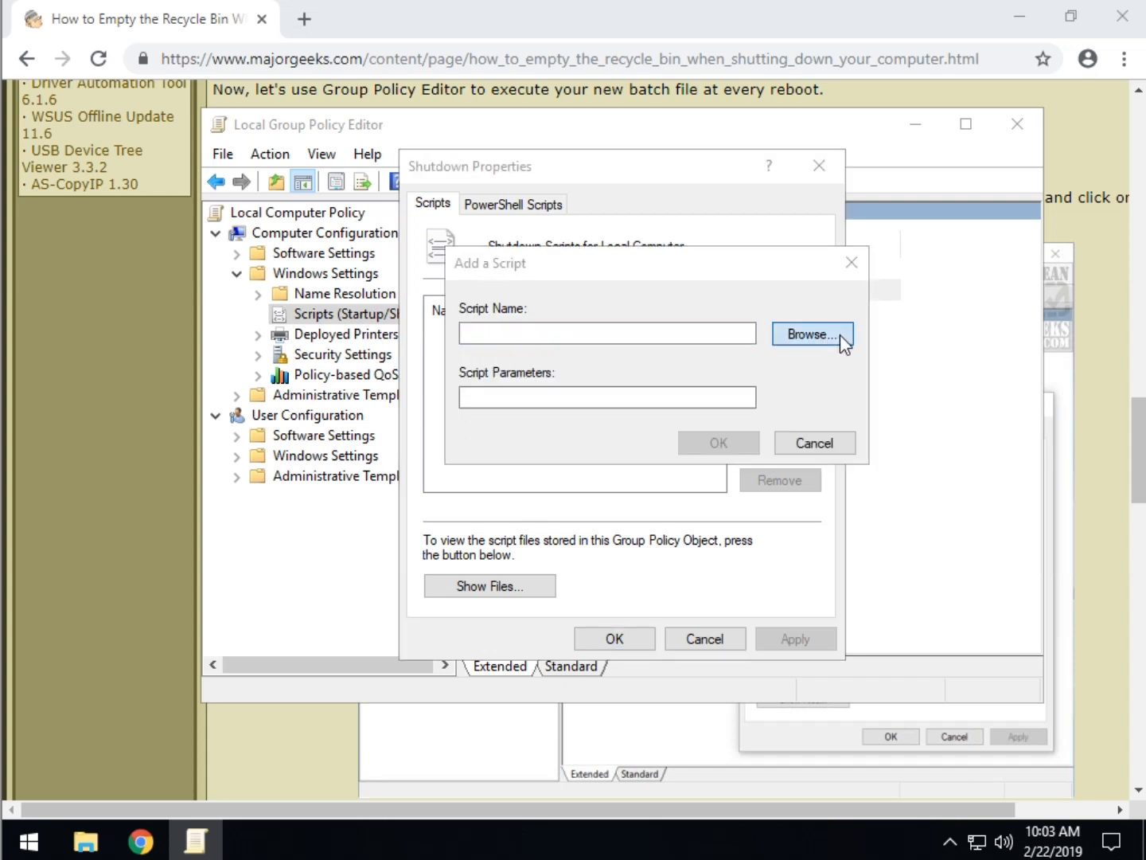
{"action": "left_click", "coordinate": [811, 333]}
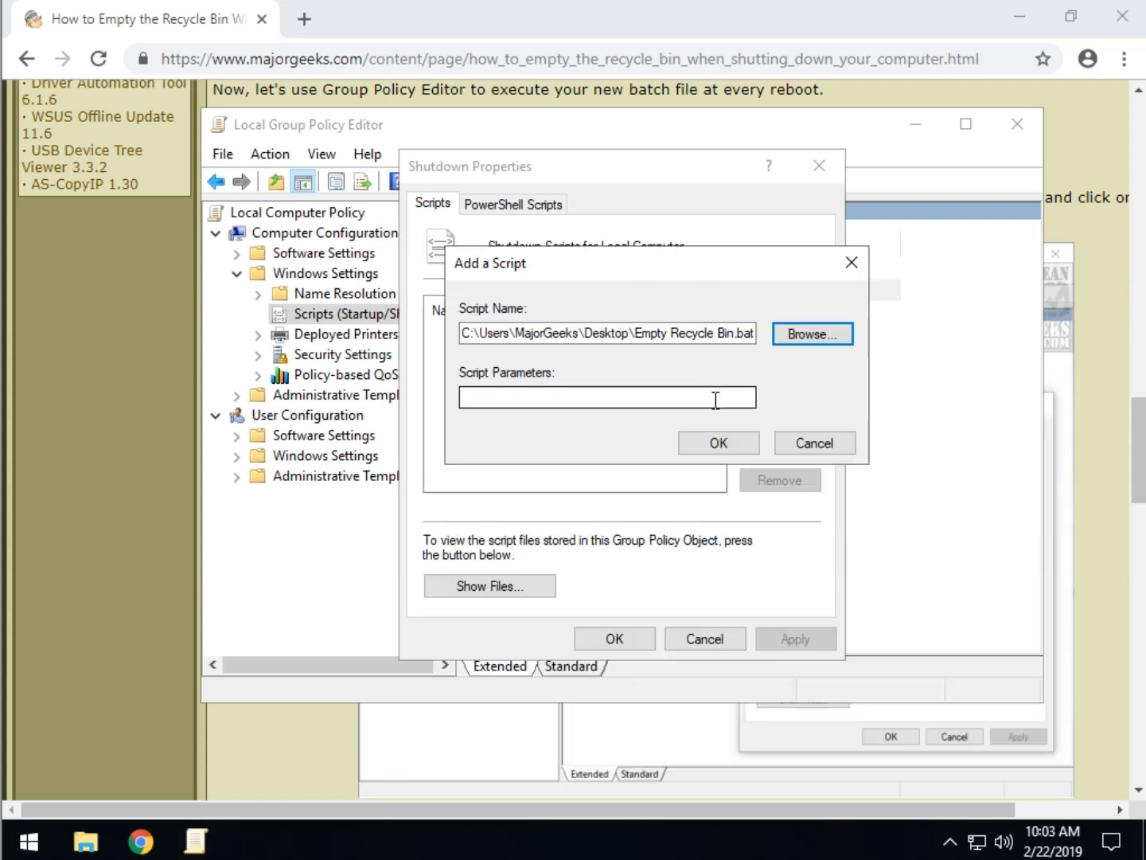
{"action": "left_click", "coordinate": [717, 442]}
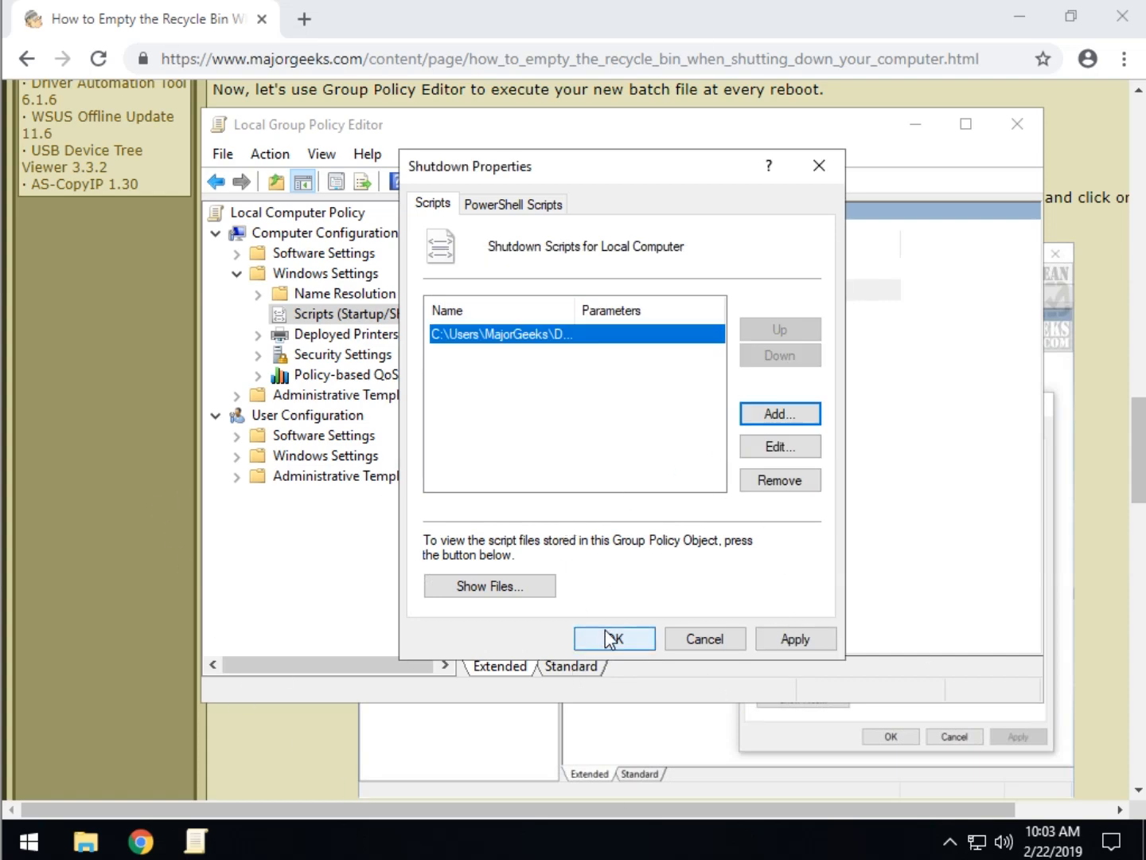
{"action": "left_click", "coordinate": [613, 638]}
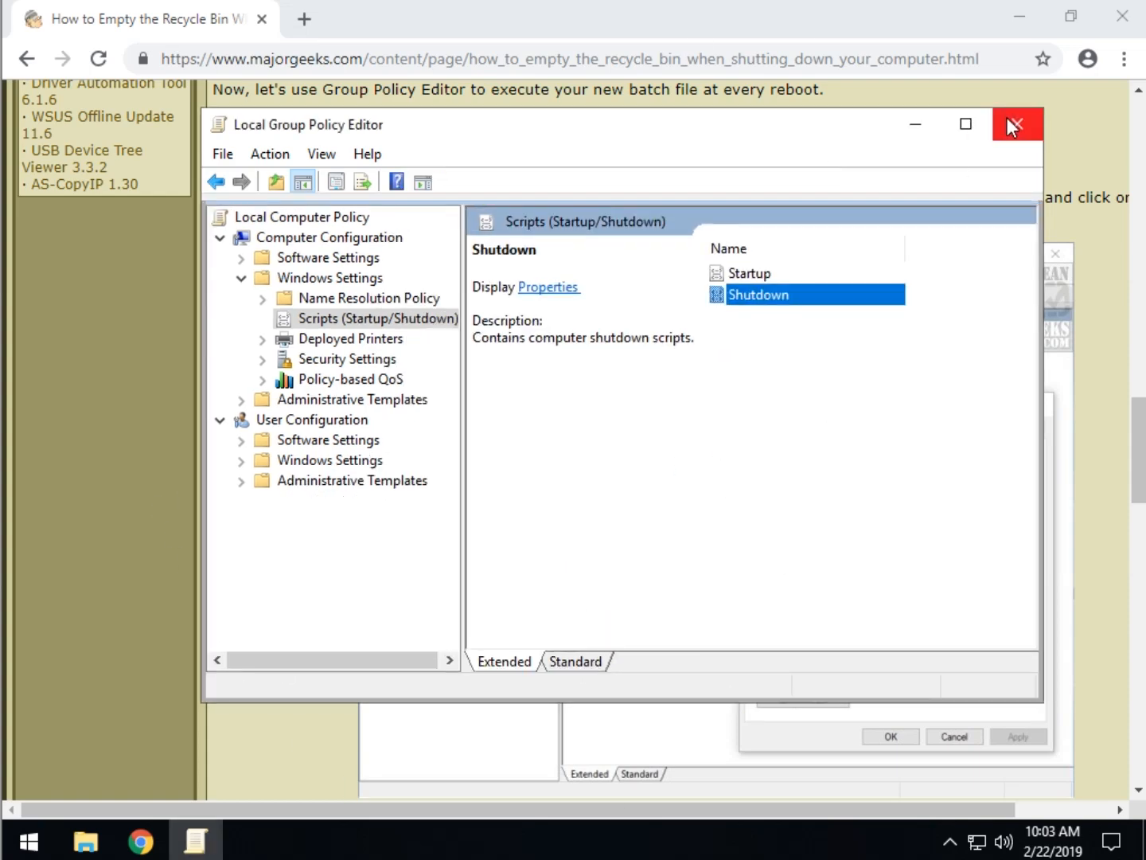
Close Group Policy Editor, minimize Chrome, and run Empty Recycle Bin.bat to test it.
{"action": "left_click", "coordinate": [1016, 124]}
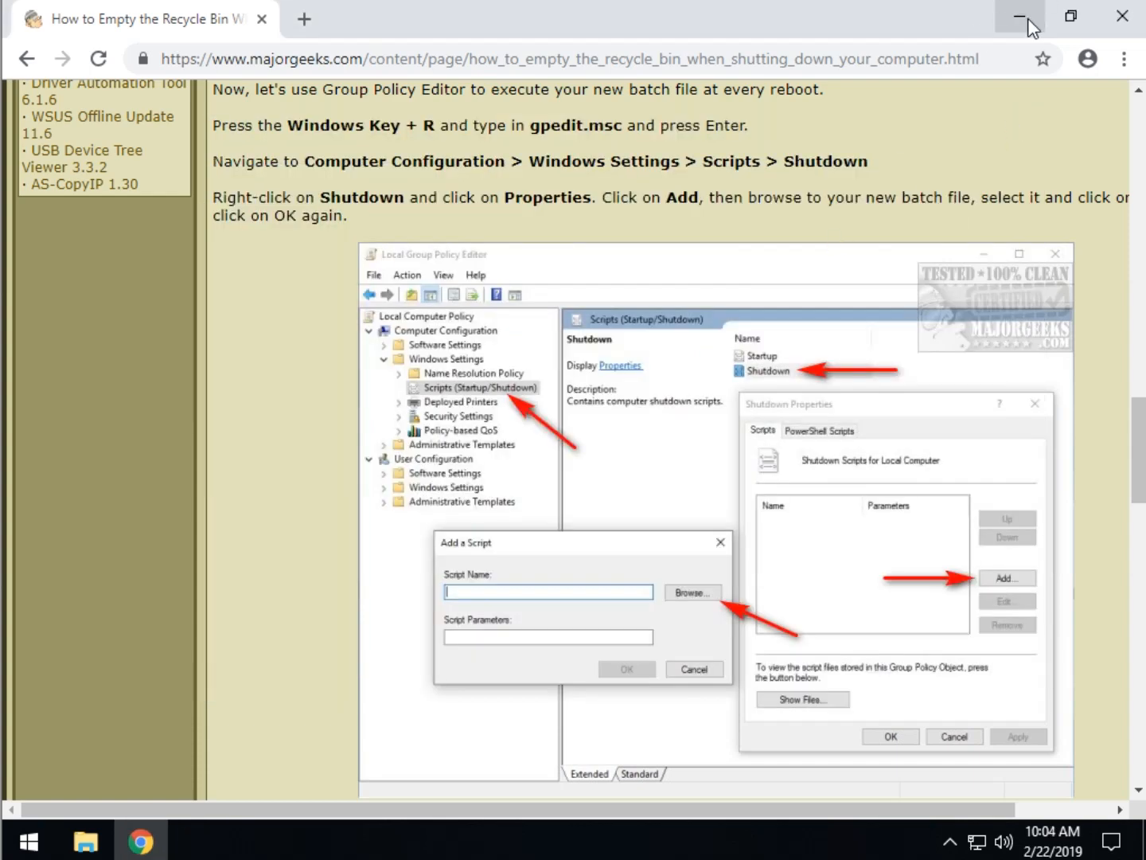
{"action": "left_click", "coordinate": [1019, 16]}
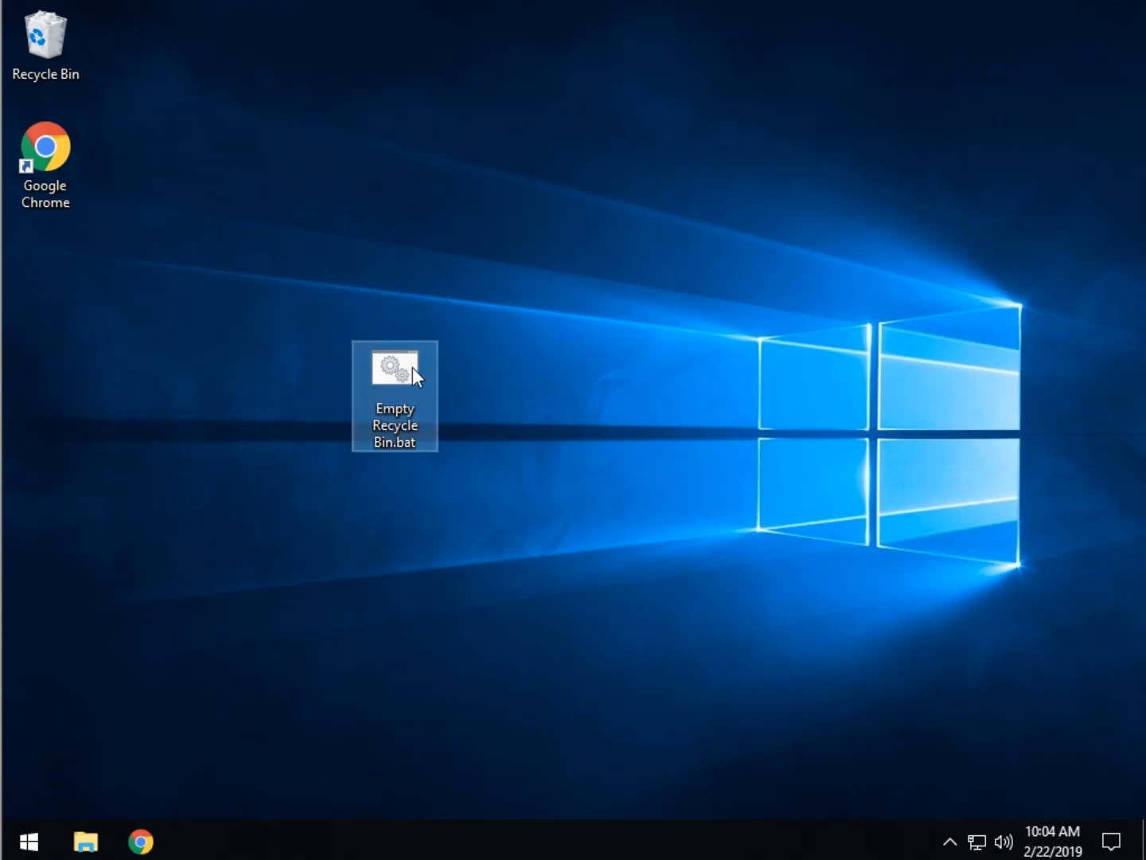
{"action": "mouse_move", "coordinate": [70, 28]}
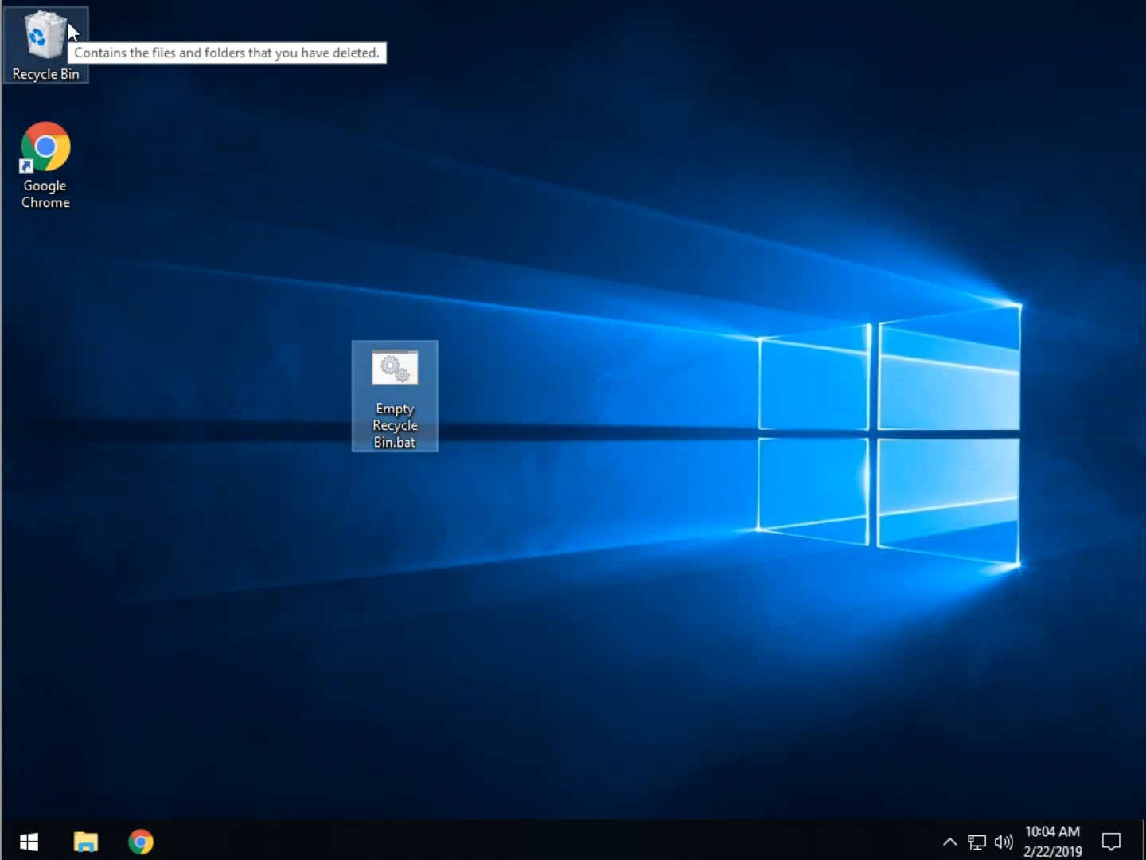
{"action": "mouse_move", "coordinate": [396, 368]}
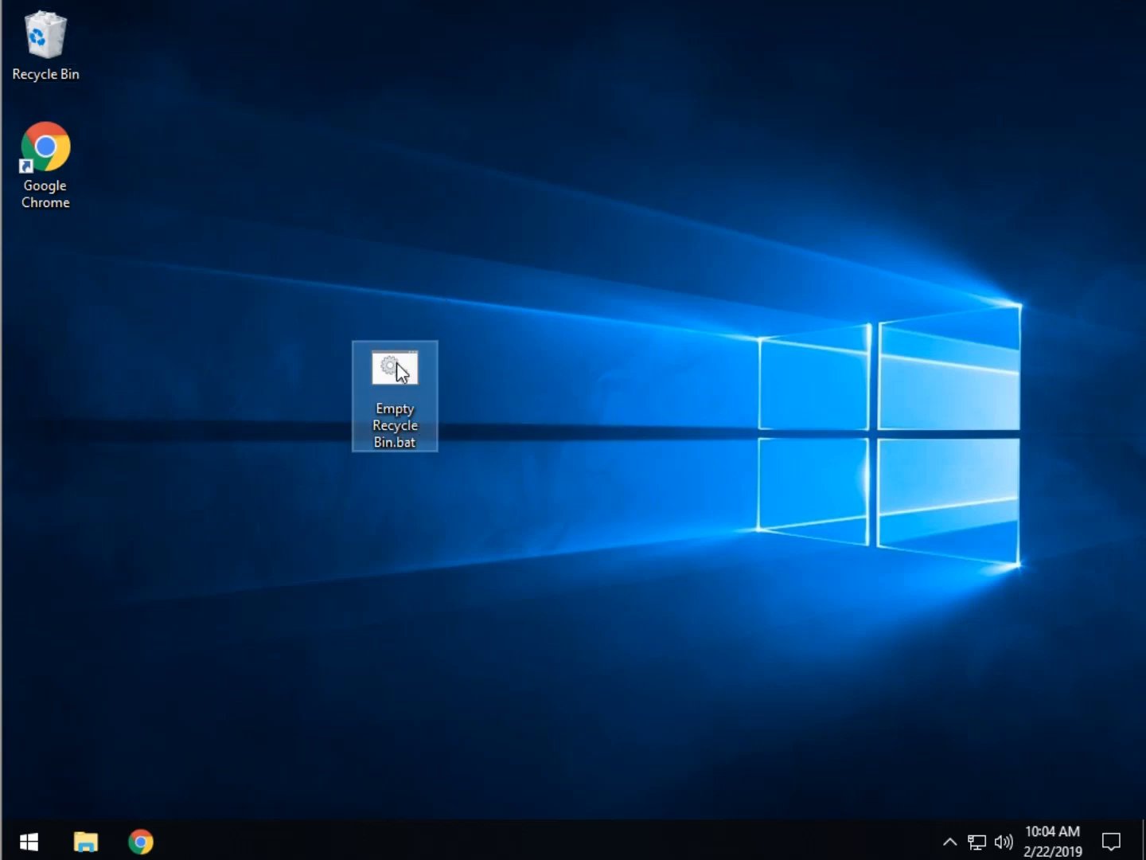
{"action": "double_click", "coordinate": [394, 366]}
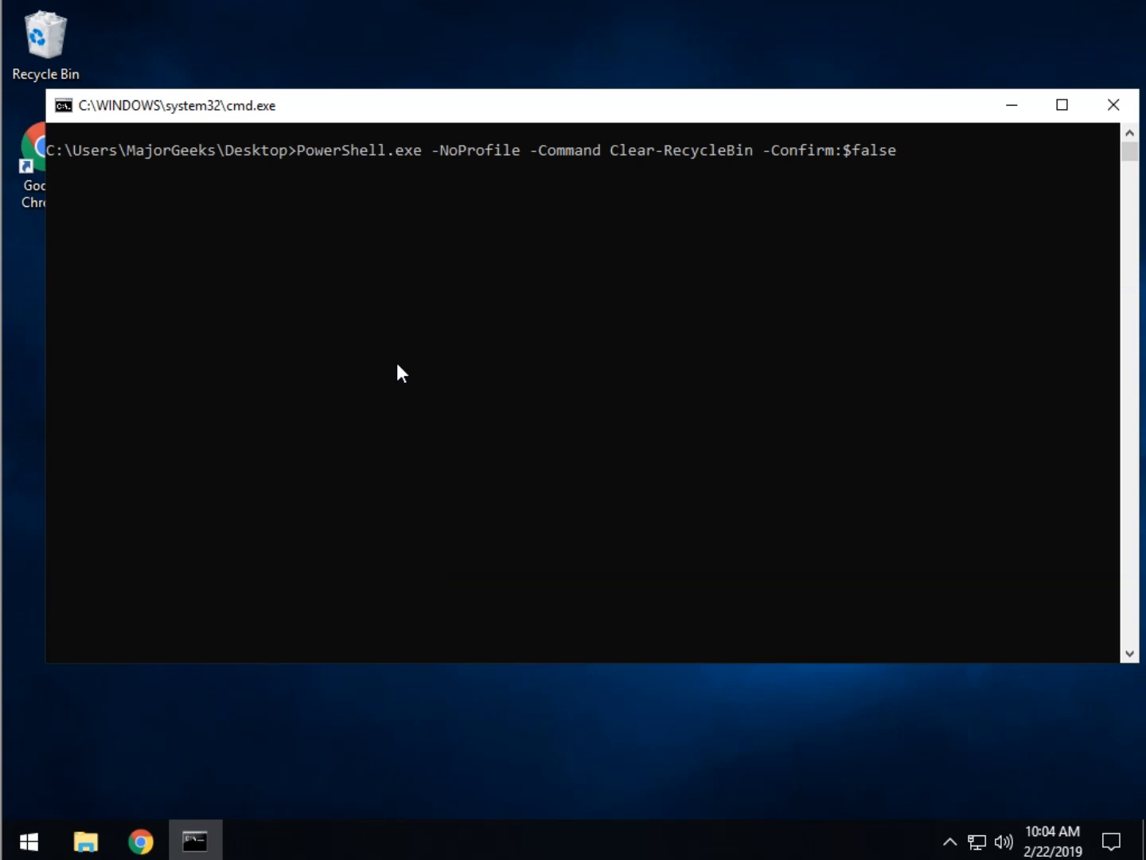
{"action": "key", "text": "Return"}
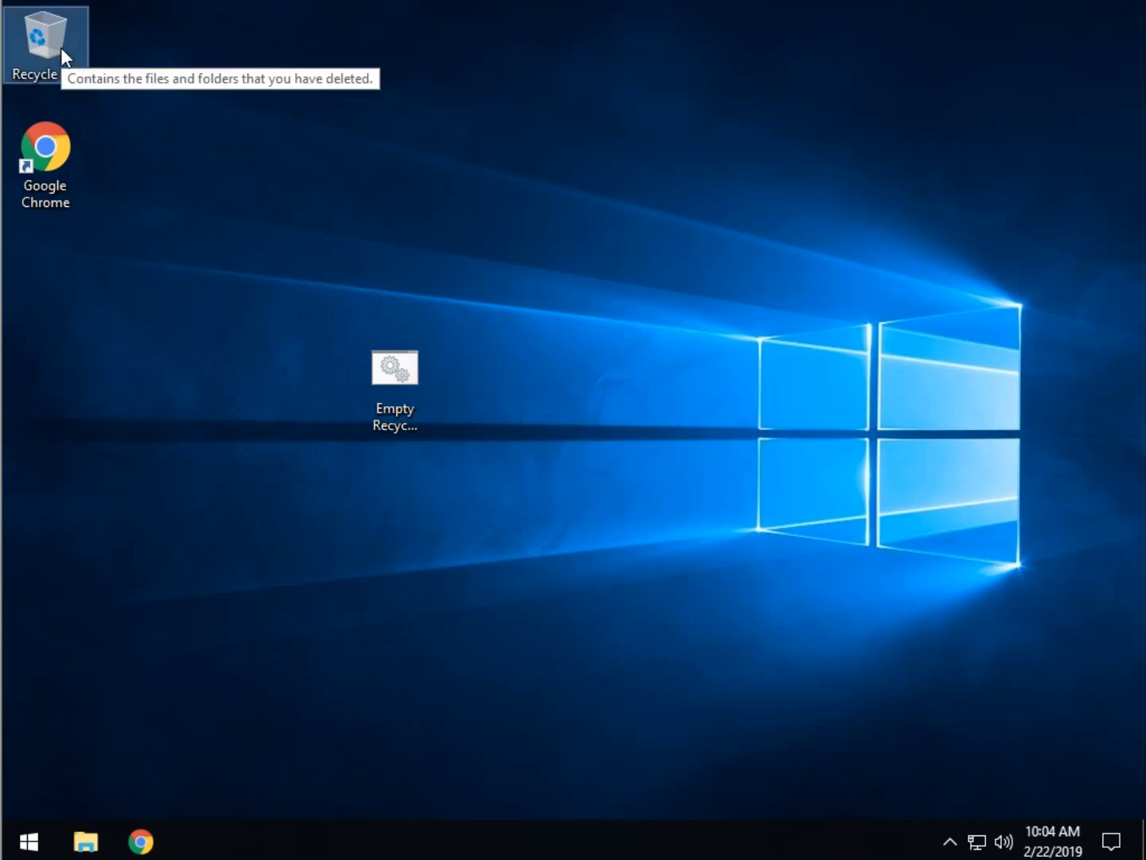
Move the .bat icon beside the other desktop icons, then open and dismiss Start's power choices.
{"action": "left_click", "coordinate": [393, 367]}
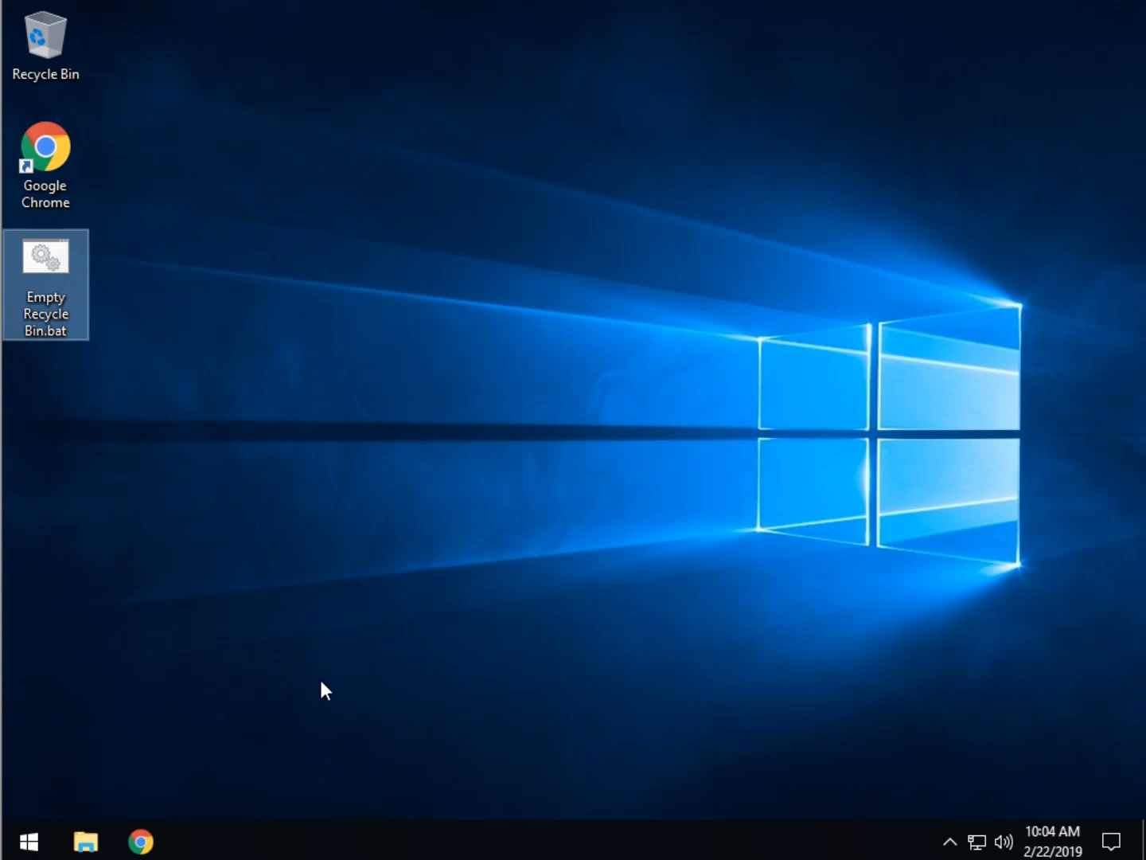
{"action": "left_click", "coordinate": [29, 840]}
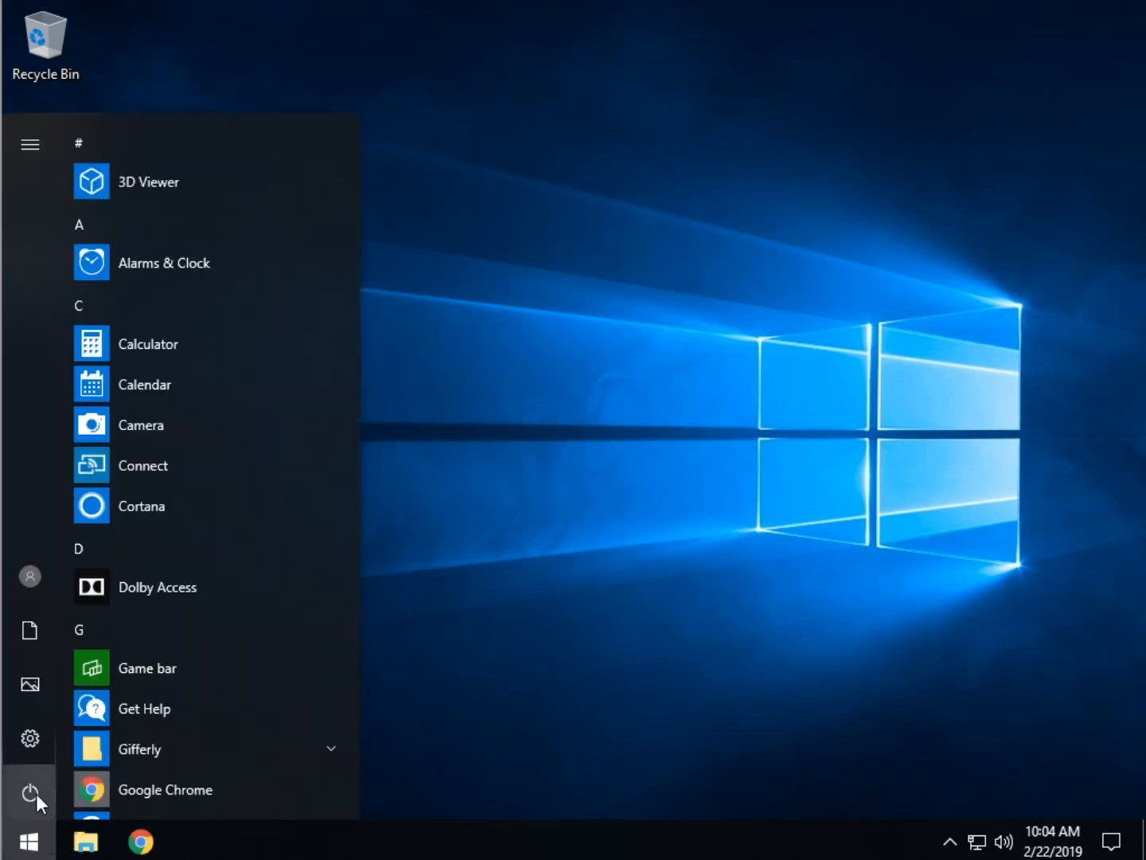
{"action": "left_click", "coordinate": [30, 793]}
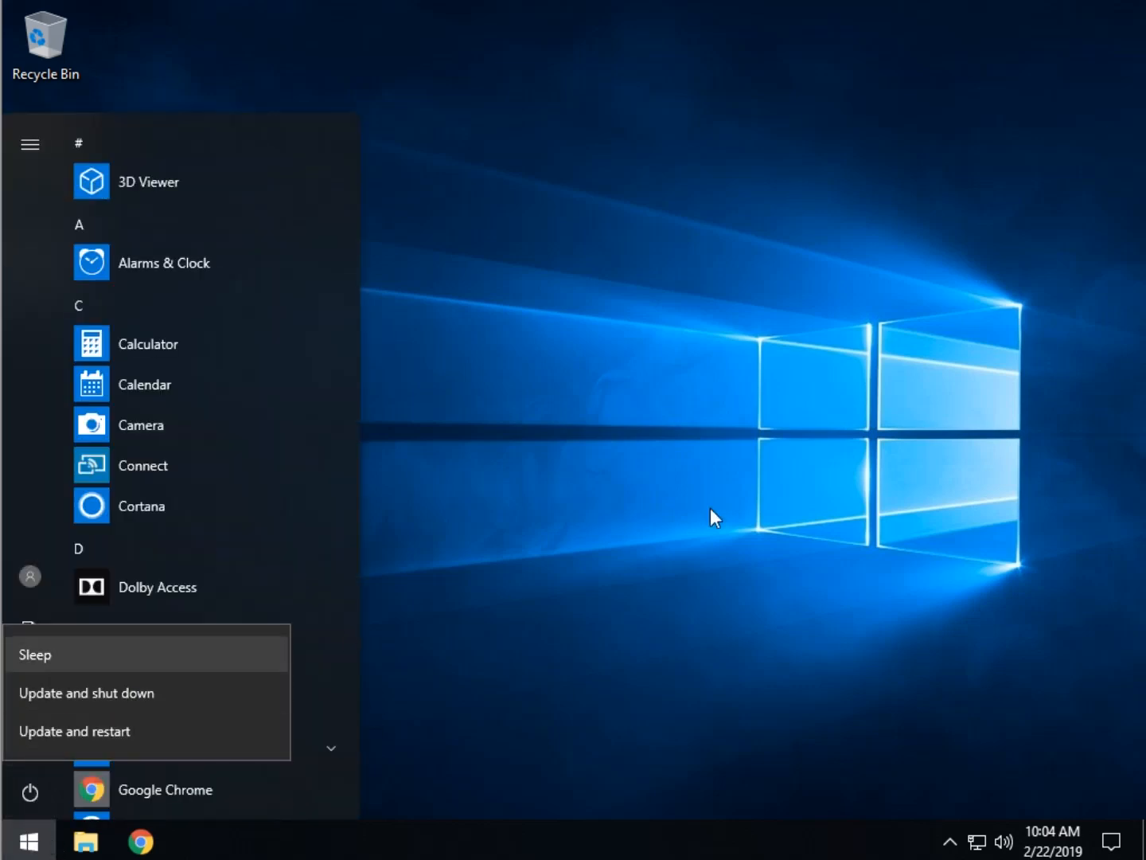
{"action": "left_click", "coordinate": [625, 445]}
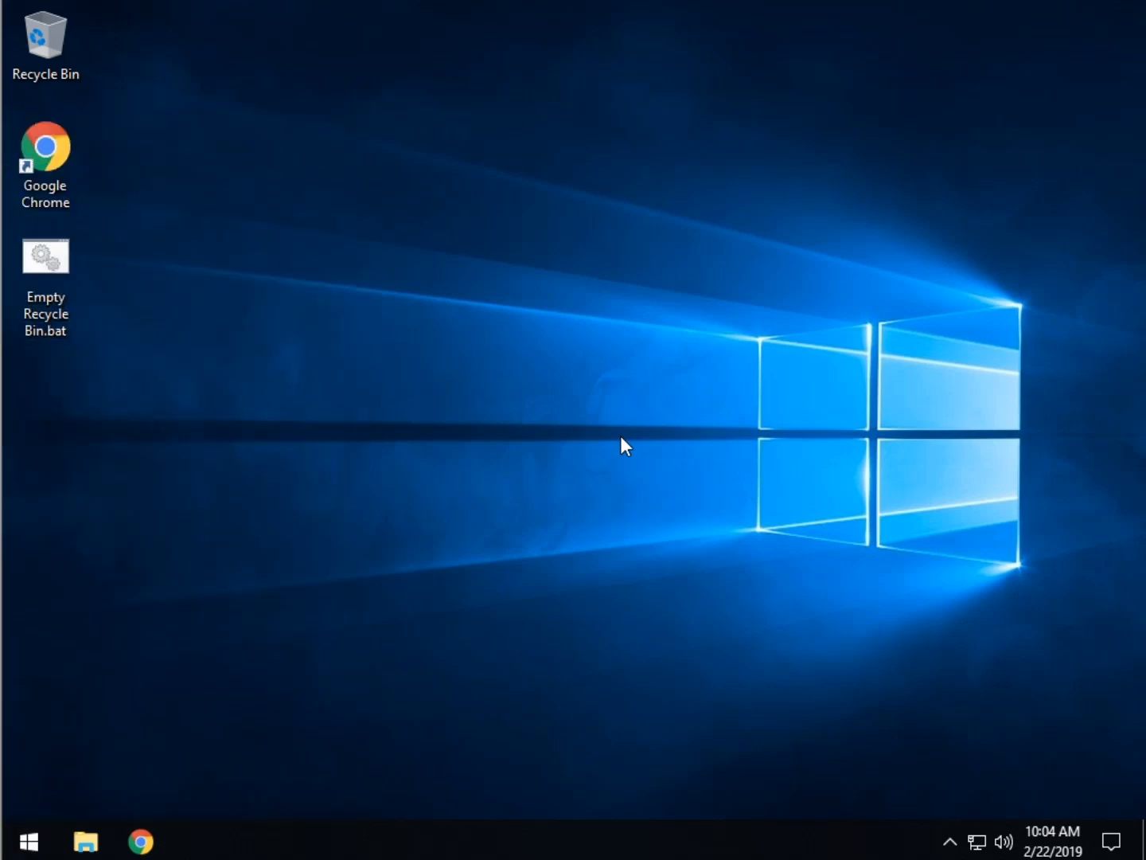
{"action": "mouse_move", "coordinate": [248, 448]}
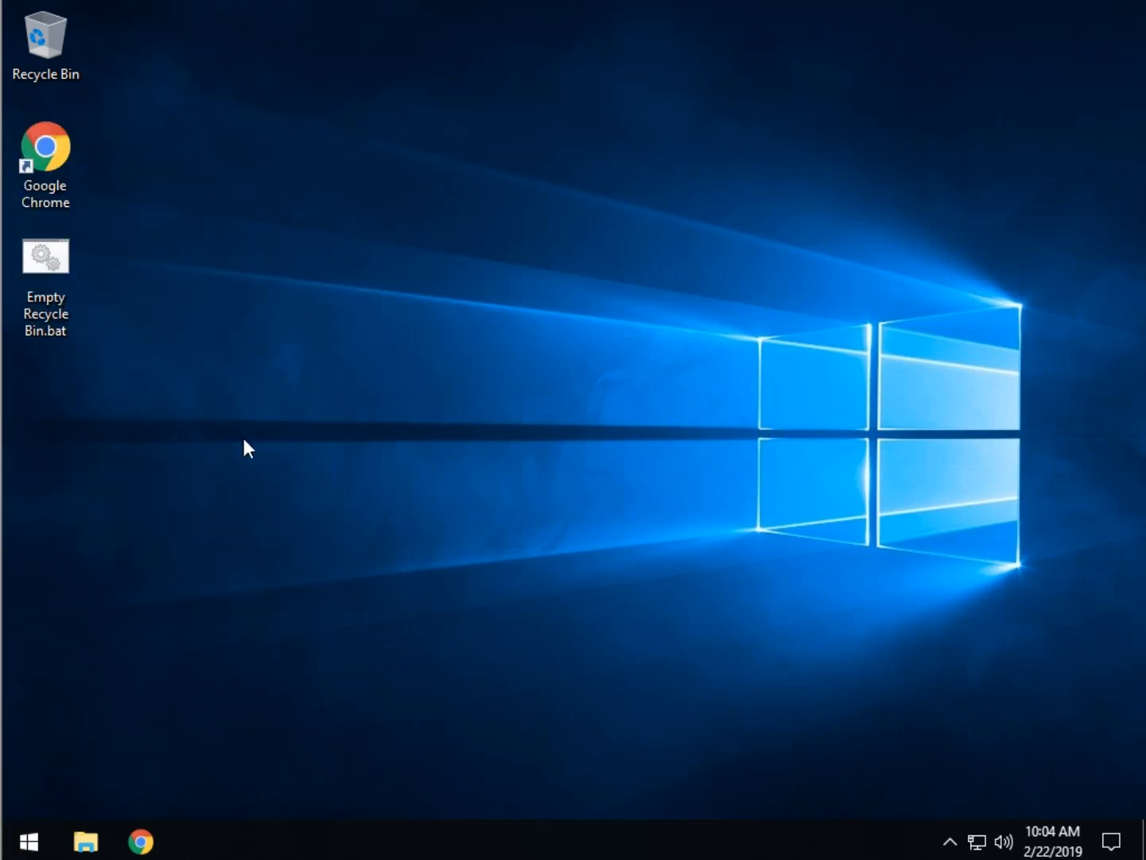
{"action": "mouse_move", "coordinate": [207, 498]}
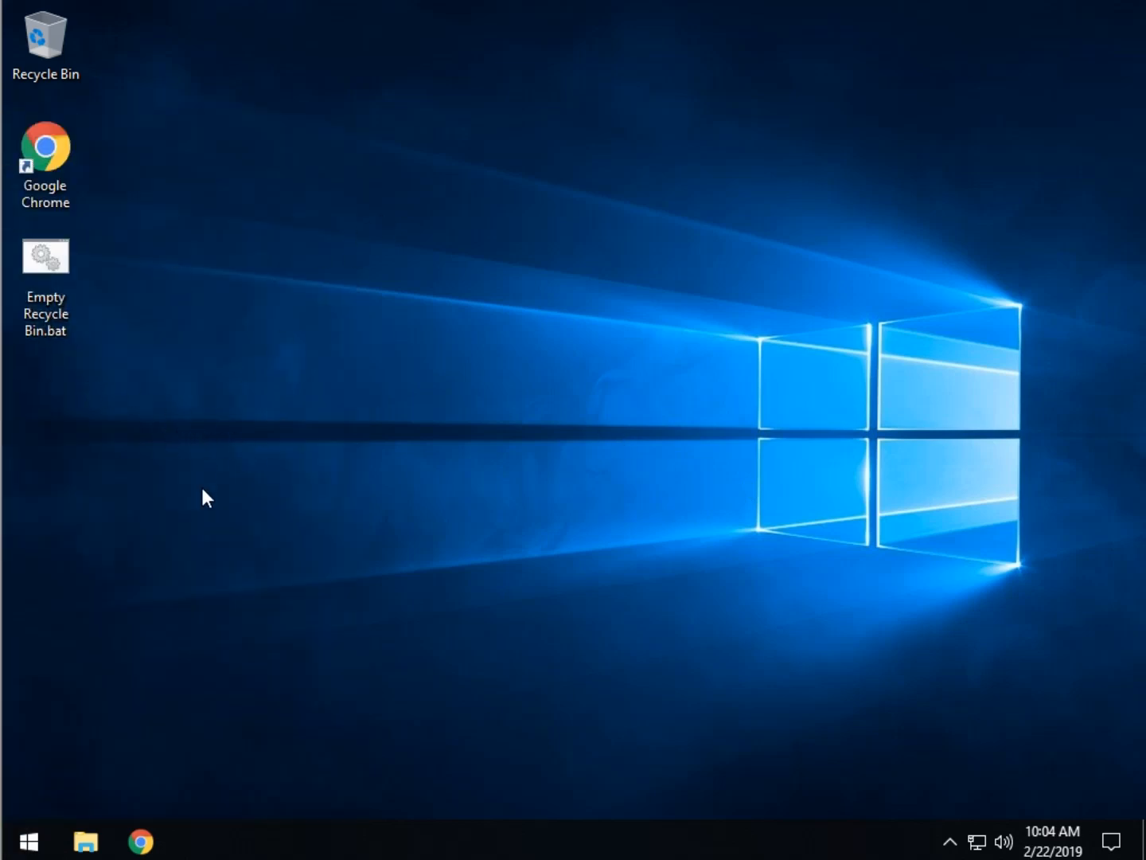
{"action": "mouse_move", "coordinate": [219, 475]}
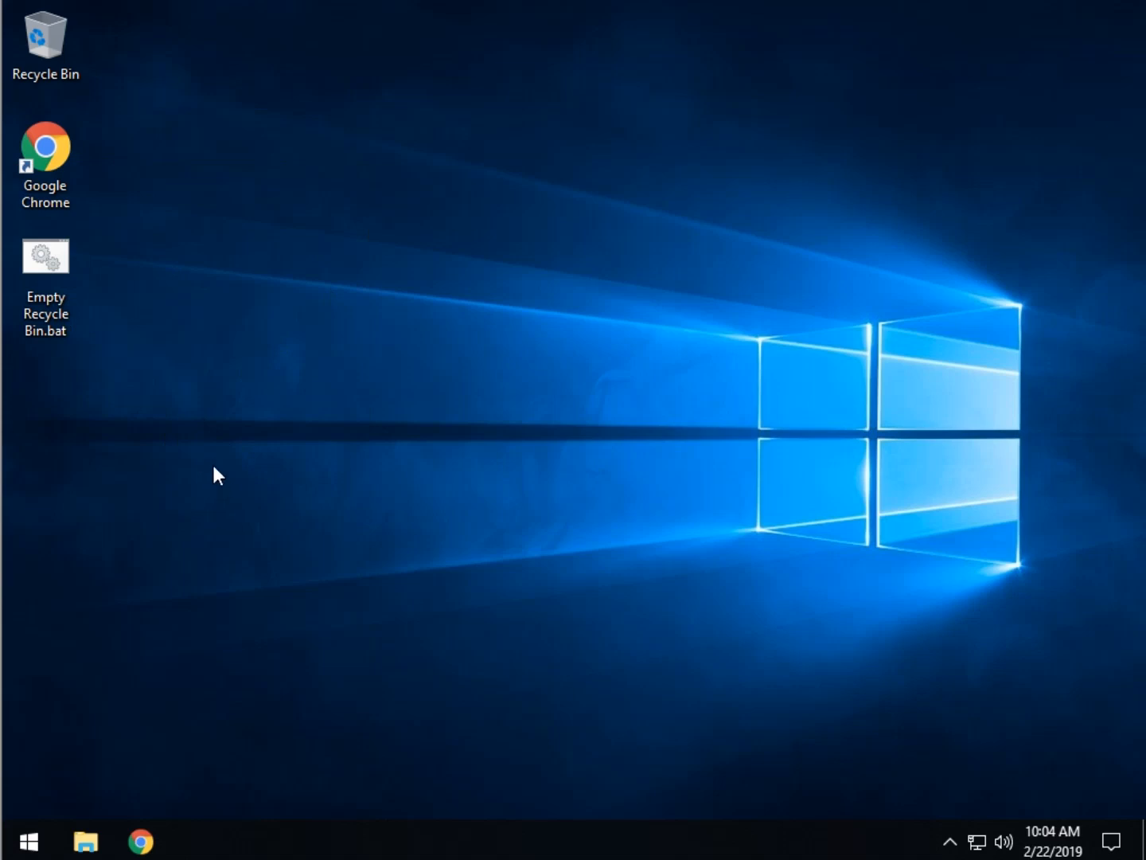
{"action": "mouse_move", "coordinate": [206, 471]}
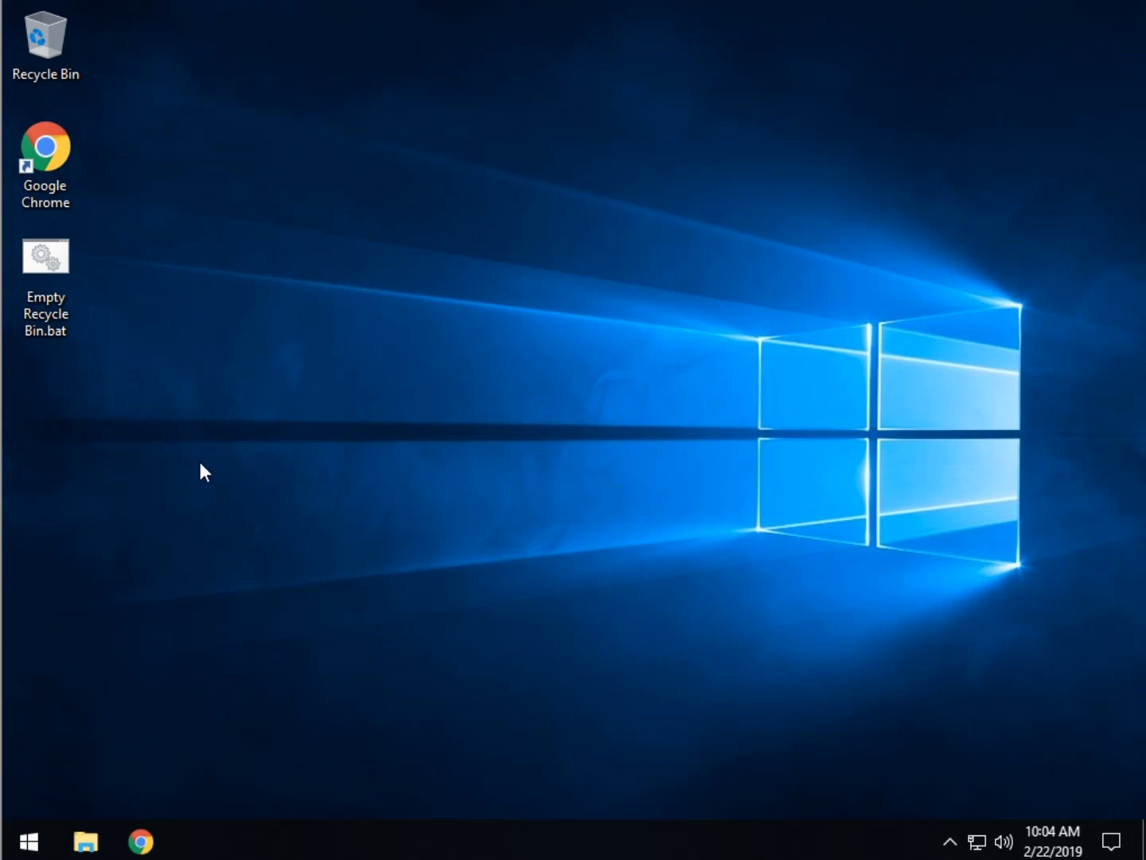